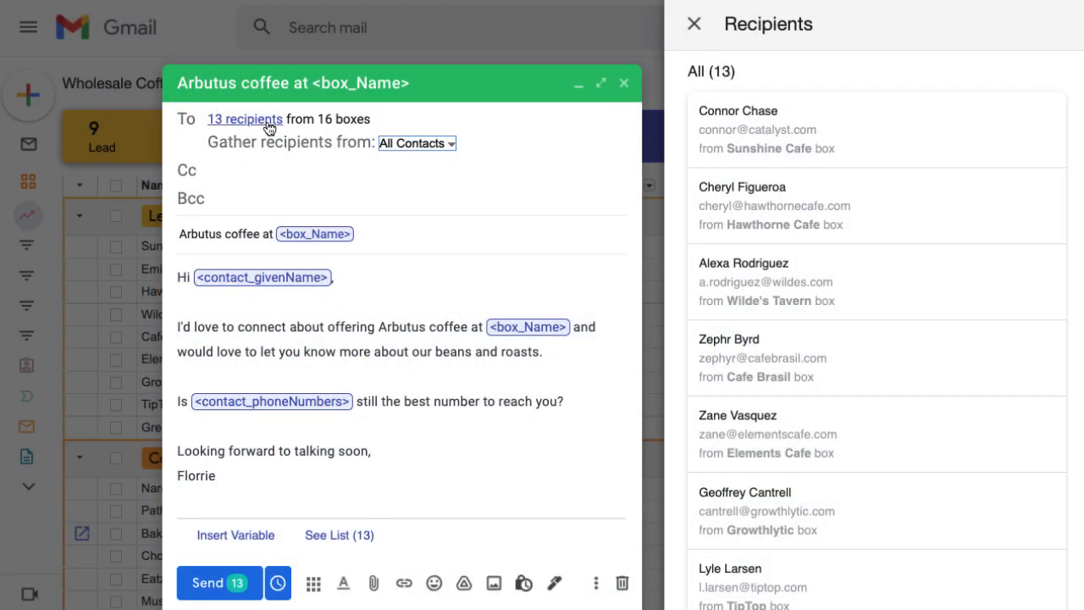
mouse_move(303, 125)
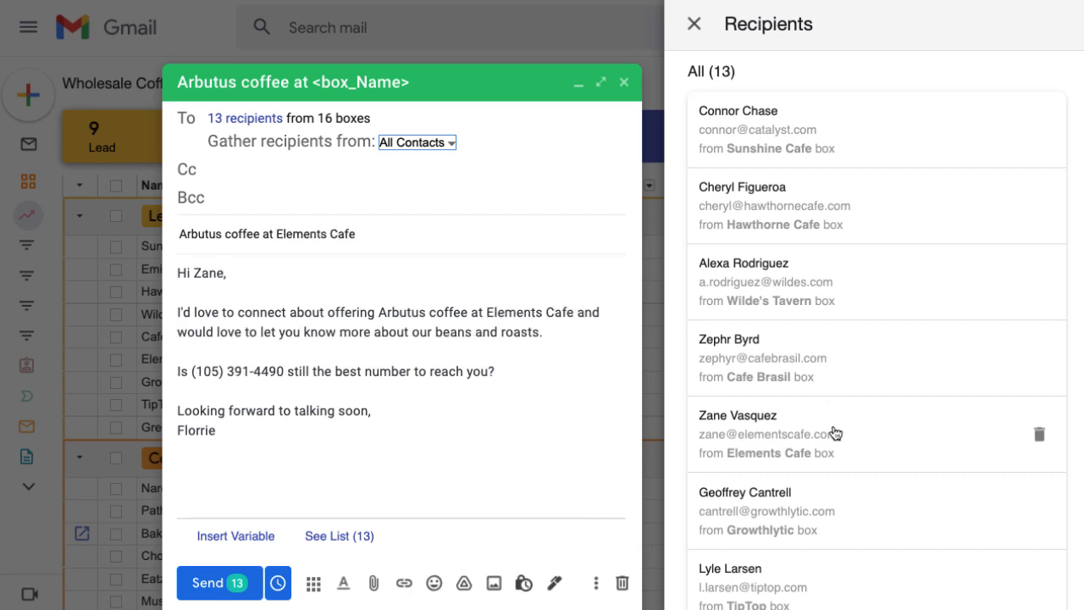
mouse_move(834, 434)
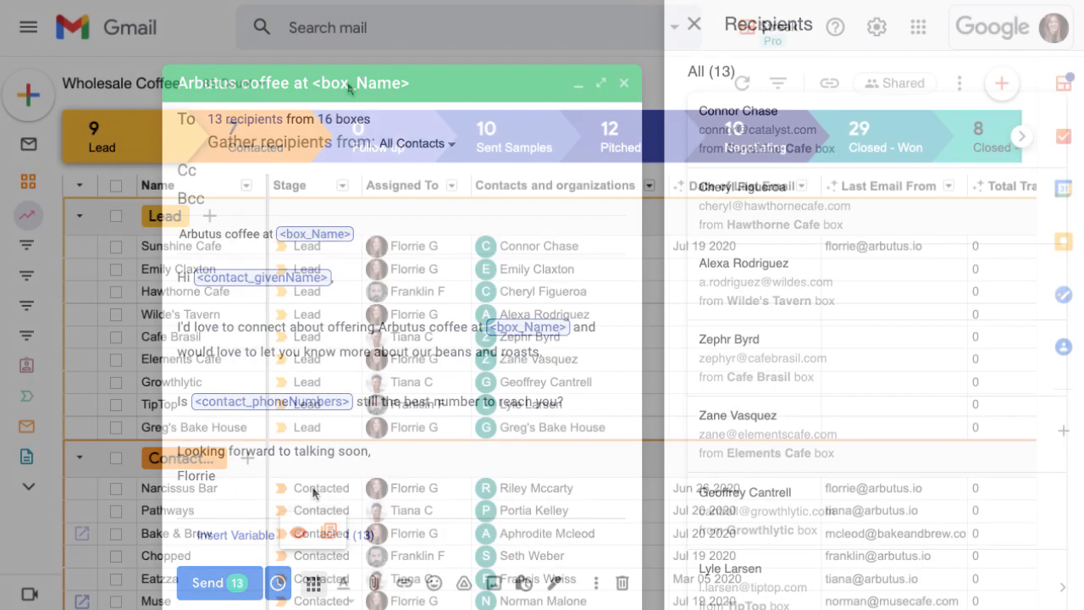
- Tick the Sunshine Cafe, Hawthorne Cafe and Wilde's Tavern leads and the whole Contacted stage
left_click(624, 83)
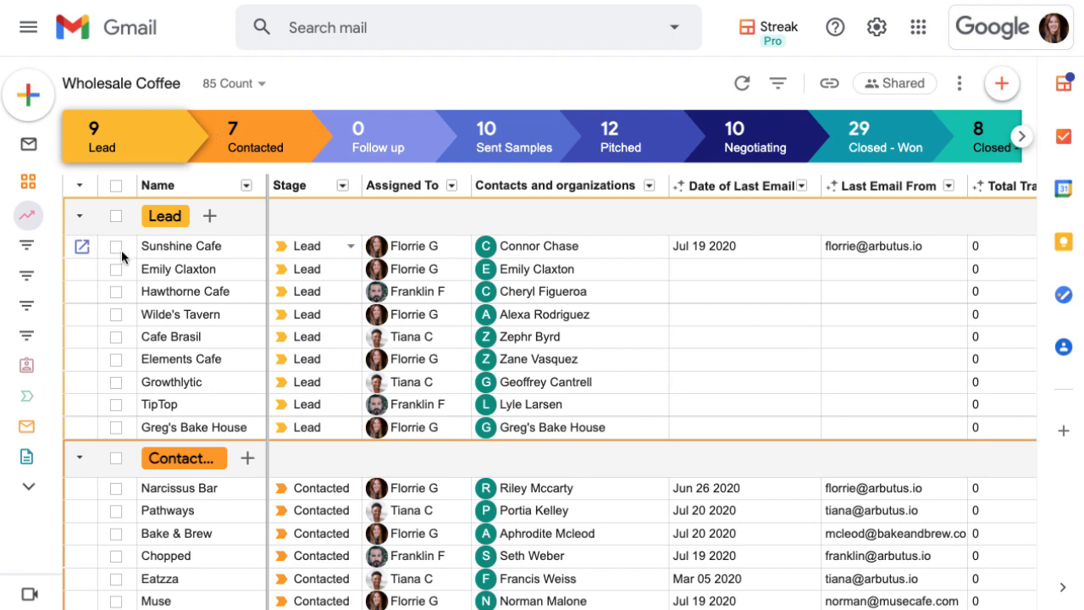
left_click(116, 314)
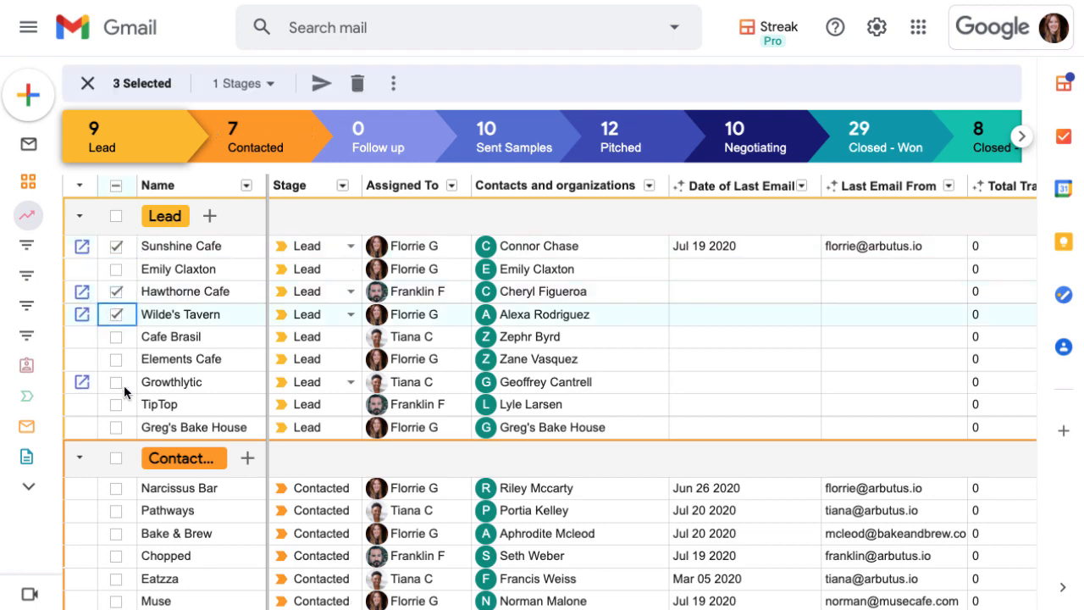
scroll("down", 3)
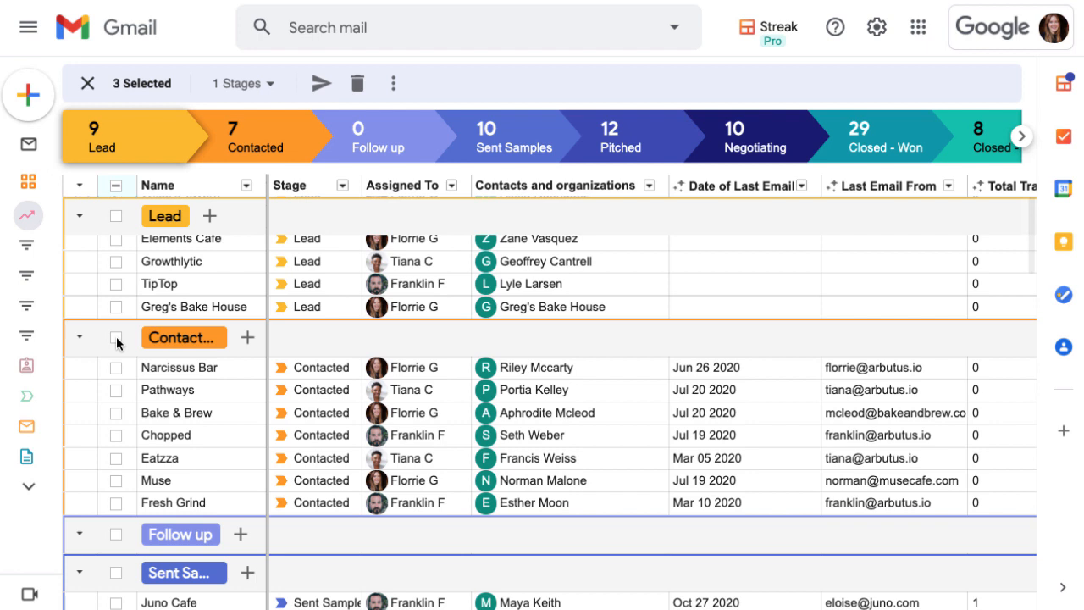
left_click(117, 337)
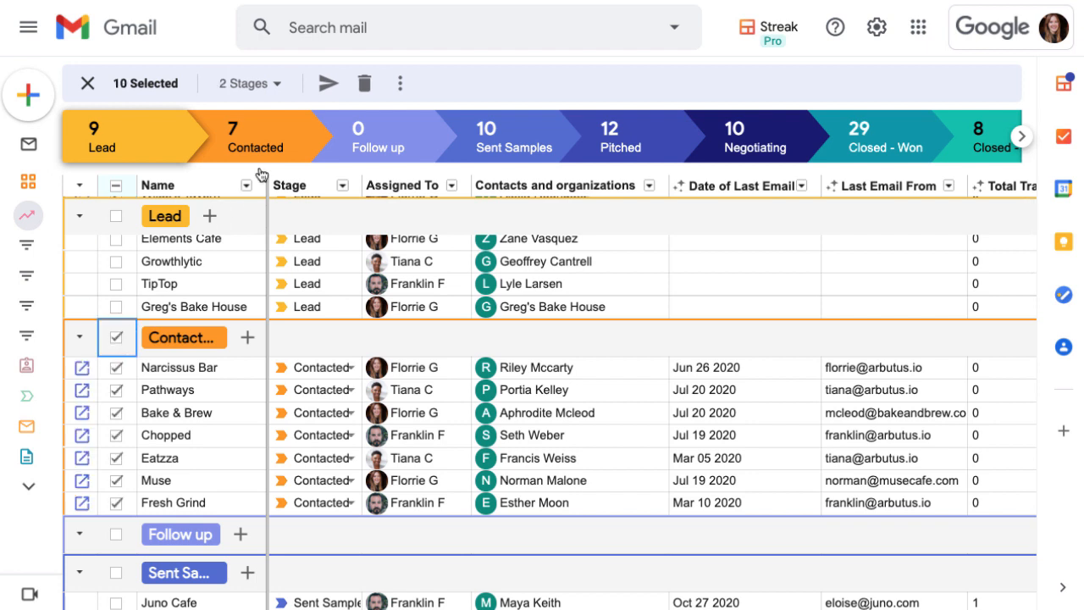
mouse_move(326, 83)
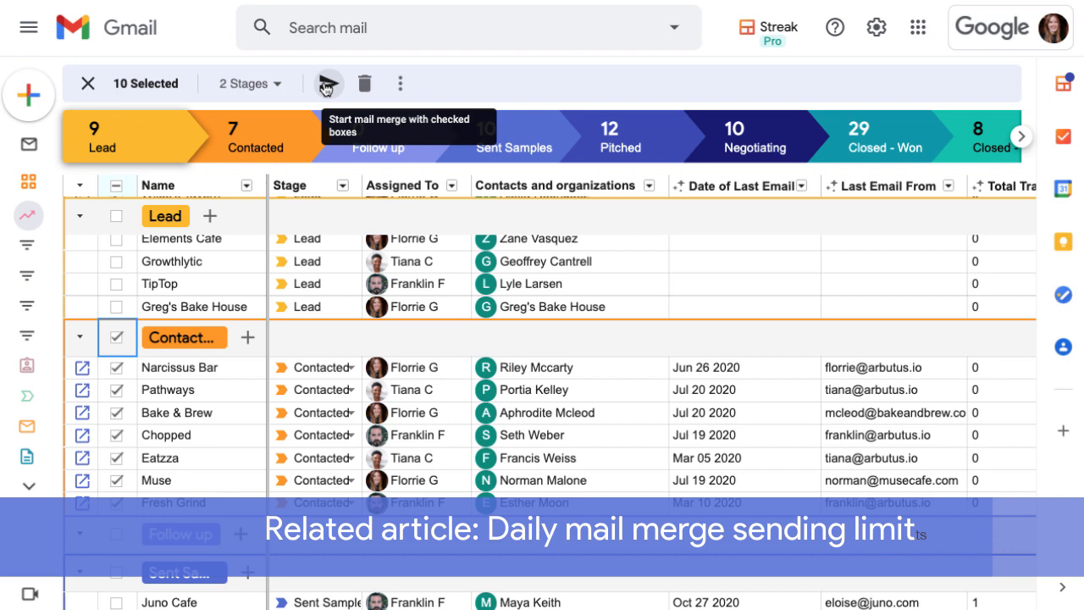
- Switch to the saved 'No contact in 7 days' view and tick all seven boxes
left_click(28, 26)
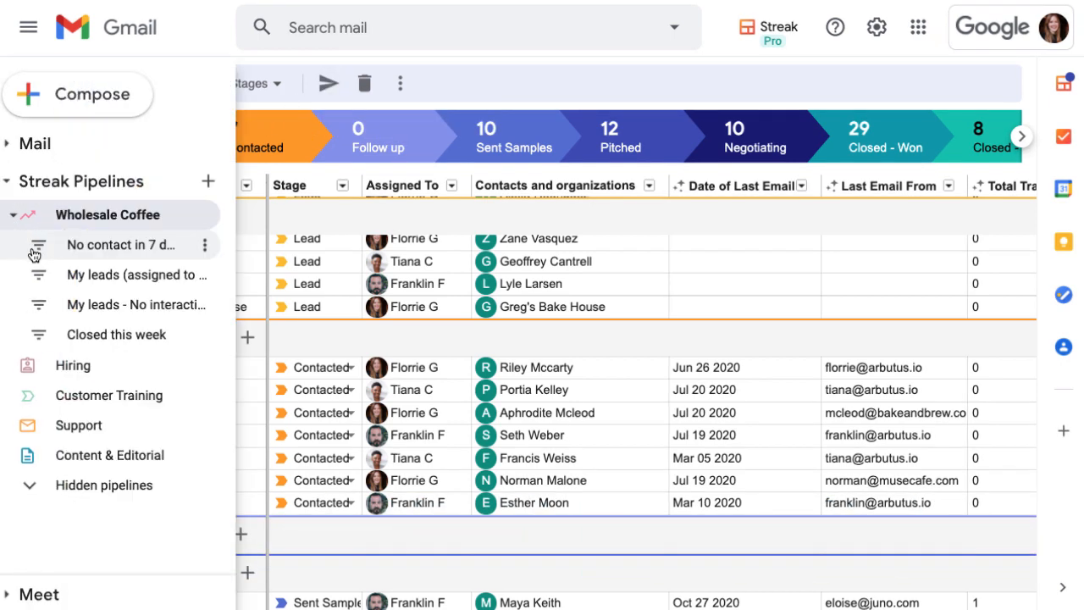
left_click(126, 244)
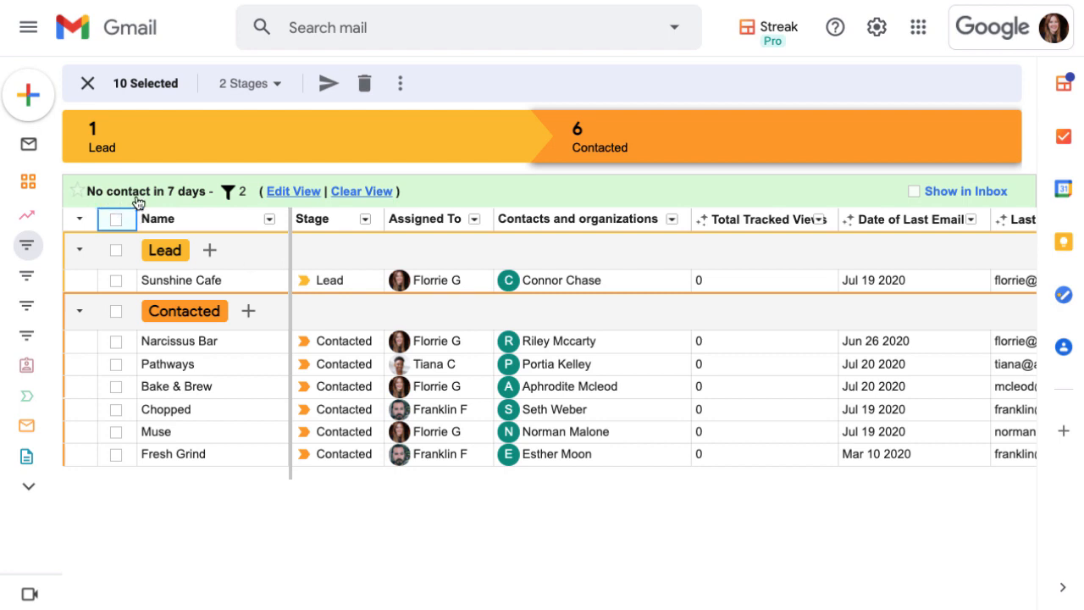
mouse_move(201, 202)
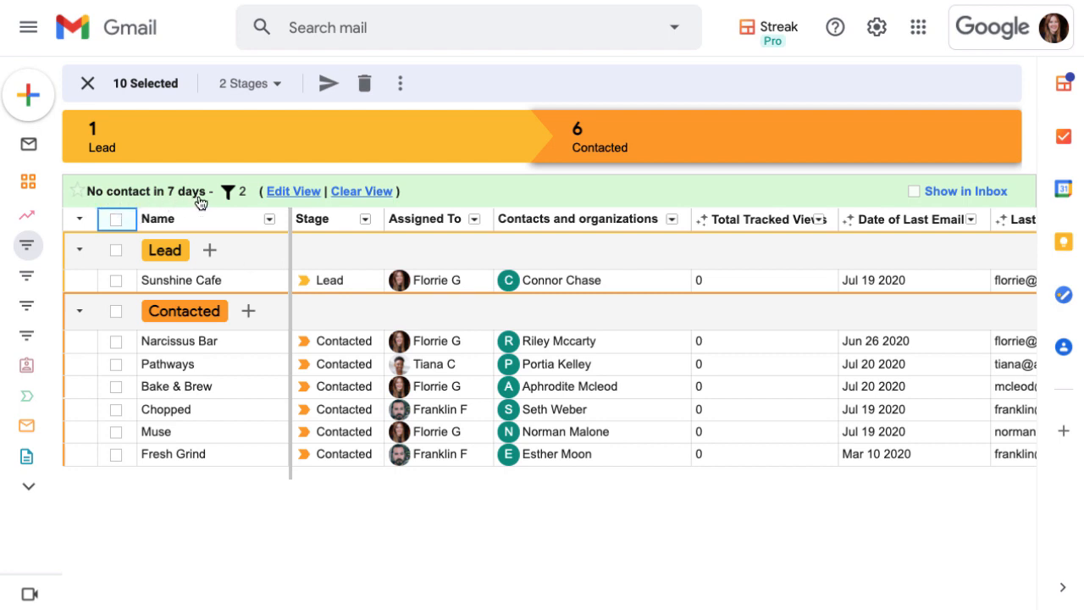
mouse_move(148, 219)
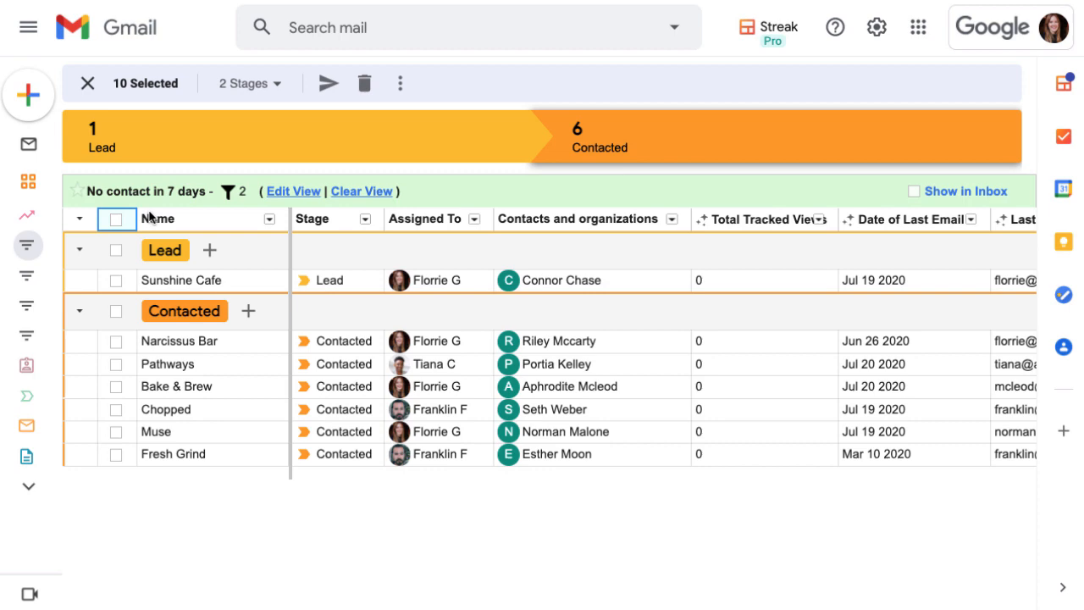
left_click(117, 218)
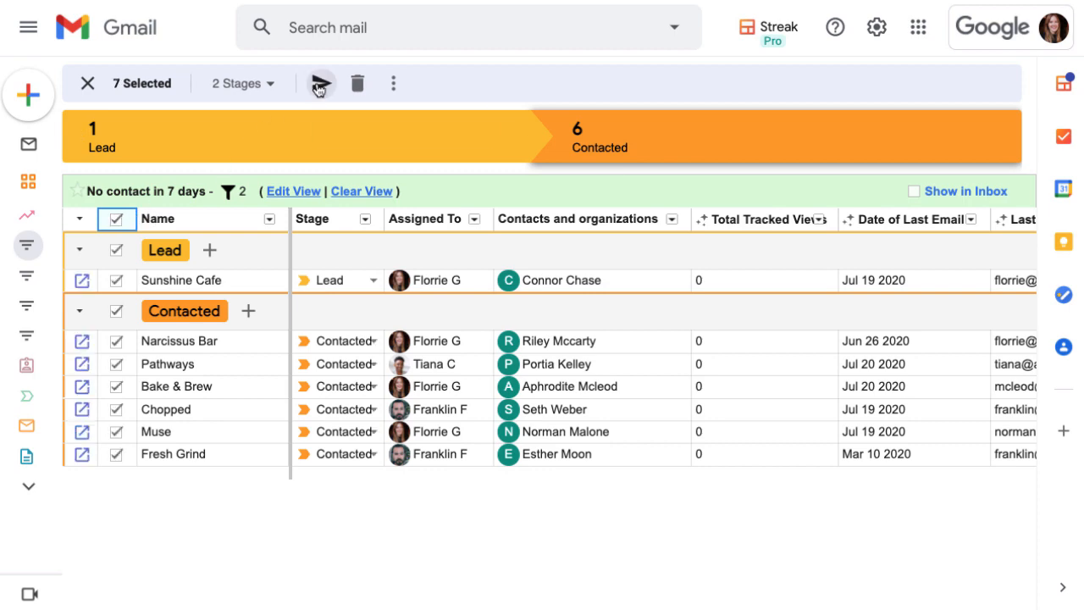
- Start a mail merge for the seven boxes and review recipient sources, keeping All Contacts
left_click(318, 83)
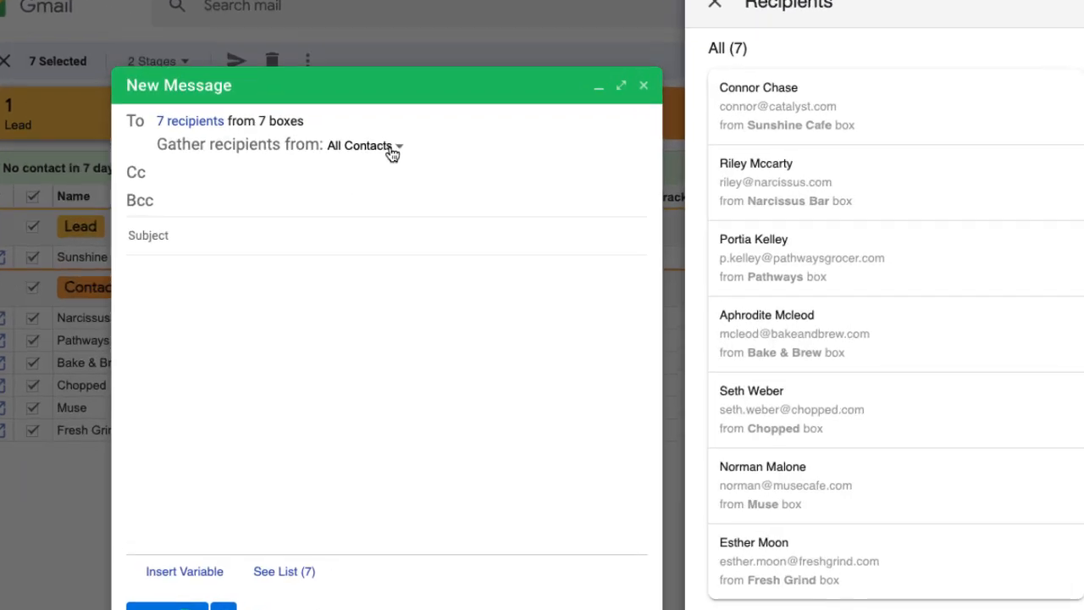
left_click(359, 145)
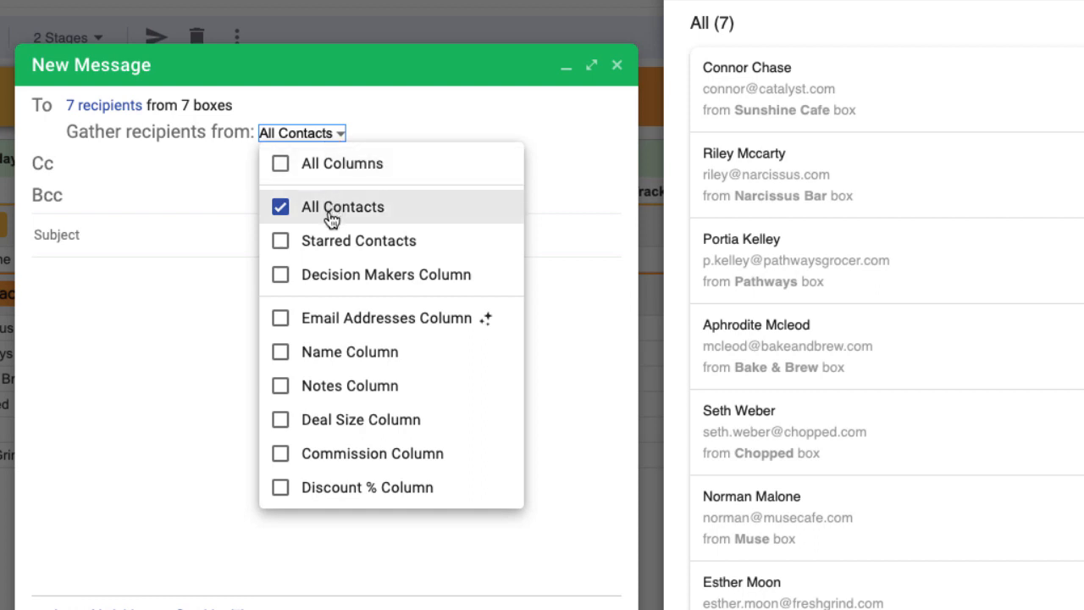
mouse_move(333, 247)
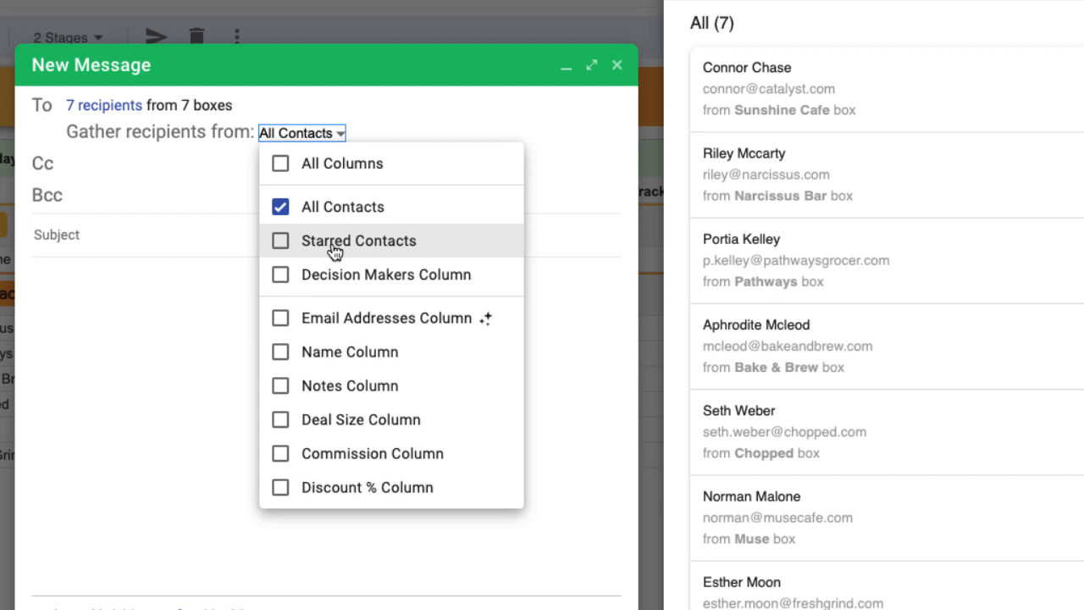
mouse_move(334, 253)
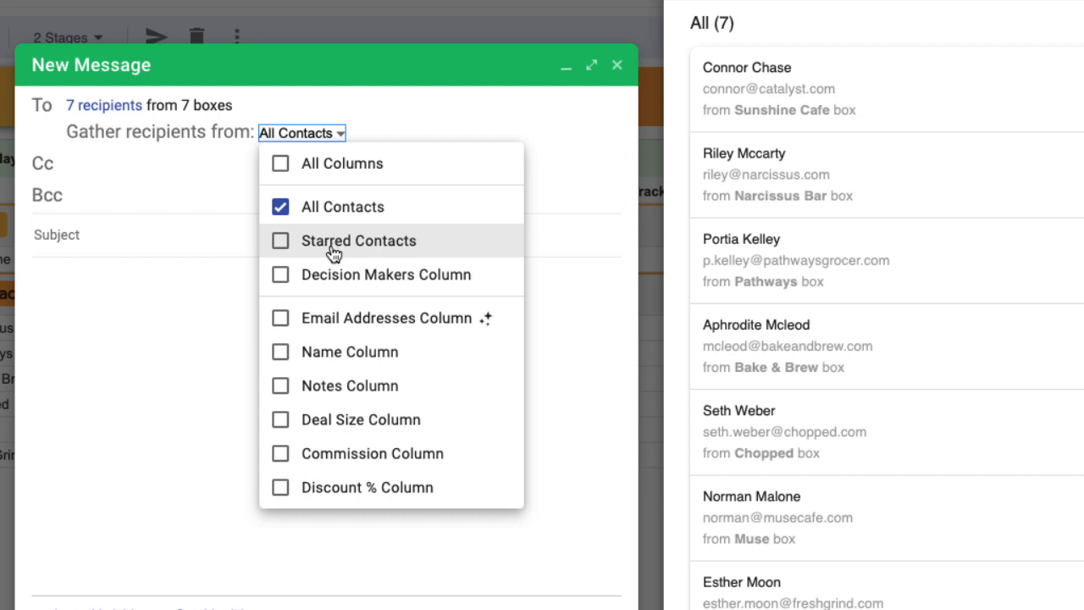
mouse_move(334, 288)
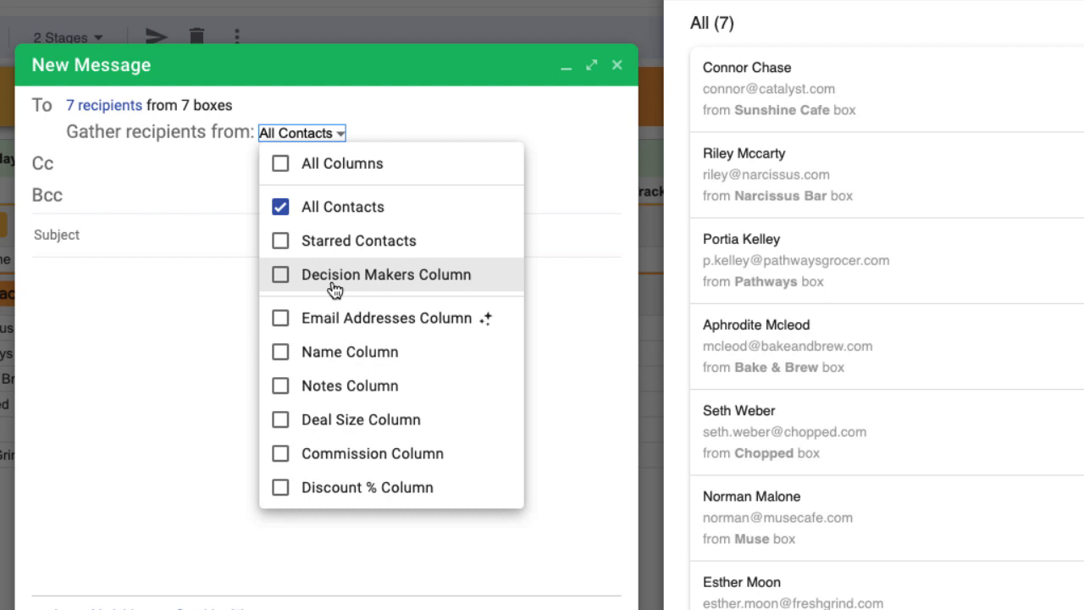
mouse_move(334, 330)
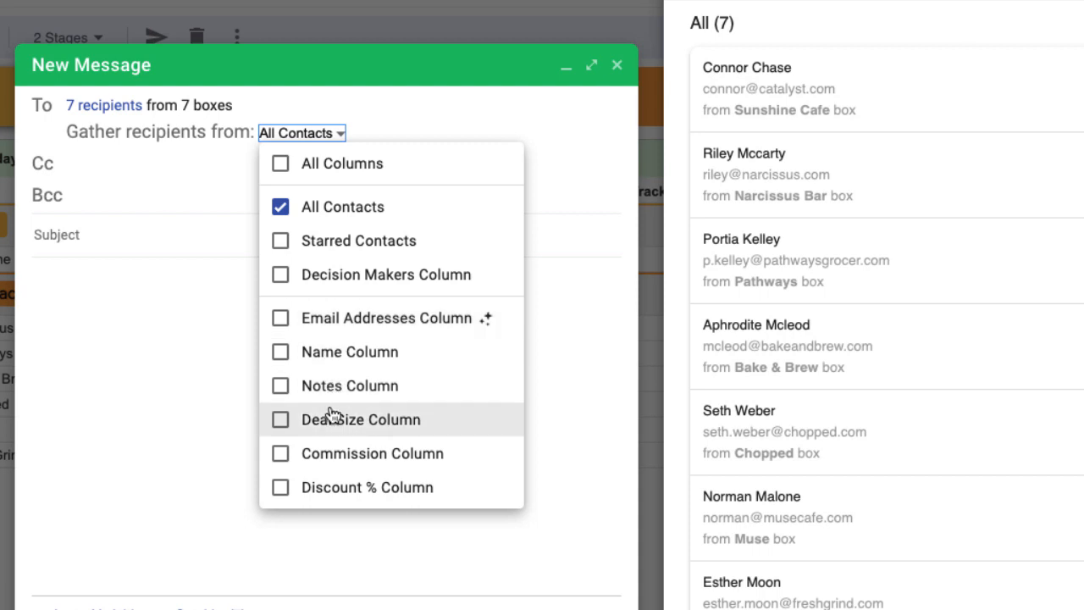
mouse_move(358, 240)
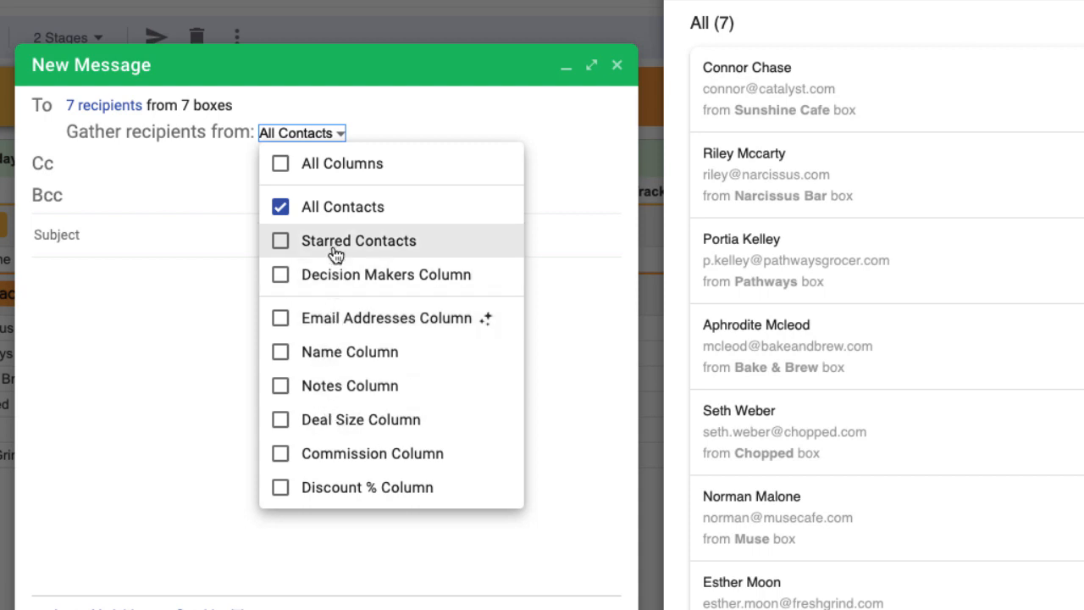
mouse_move(338, 221)
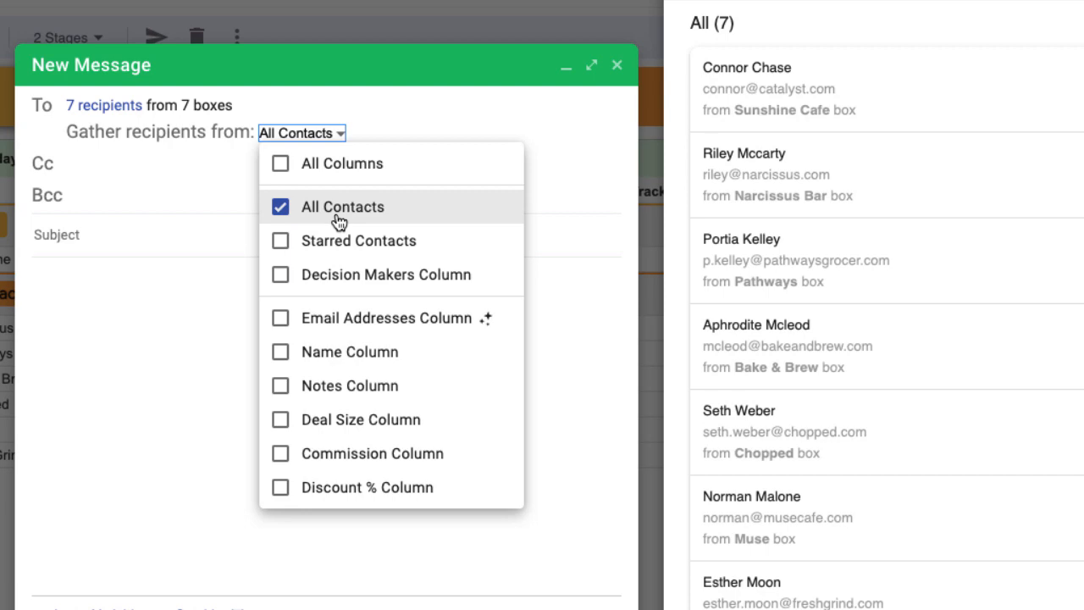
mouse_move(250, 235)
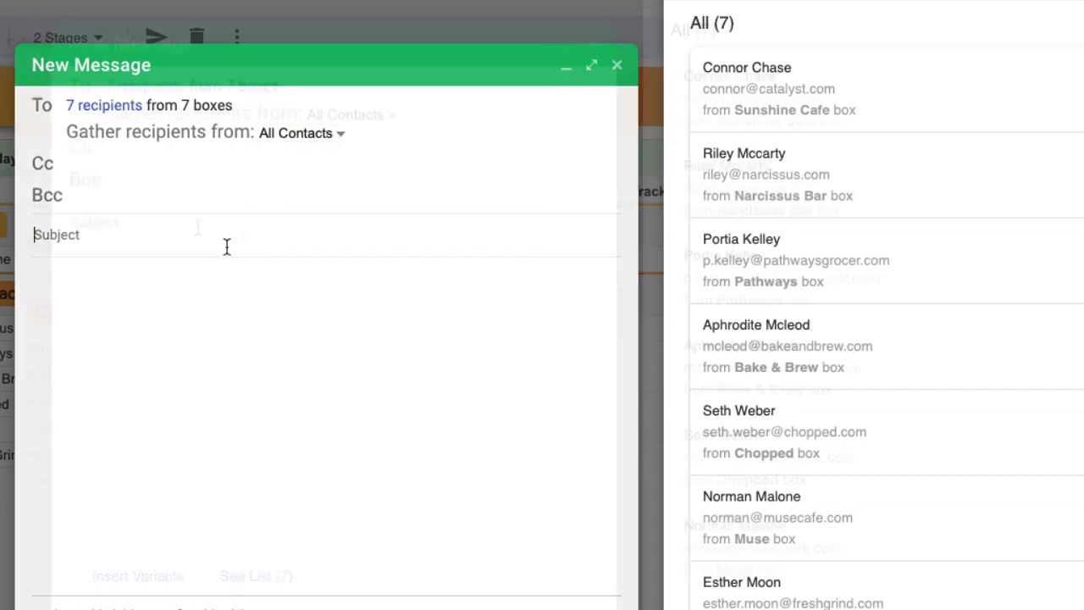
- Type 'Still interested in Arbutus Coffee at' as the subject's opening words
type("Still intereste")
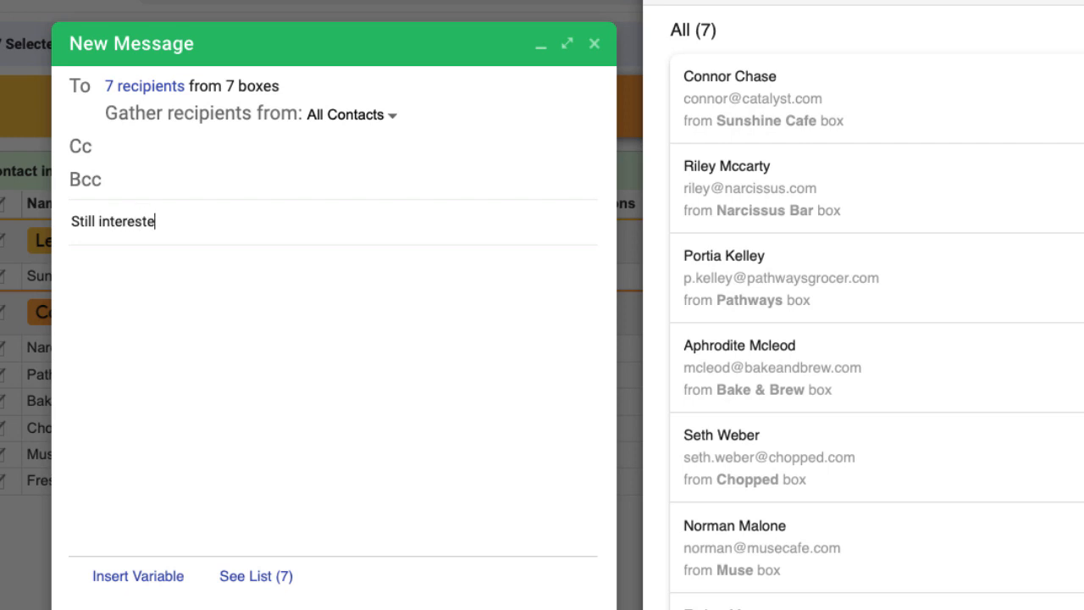
type("d in Arbutus")
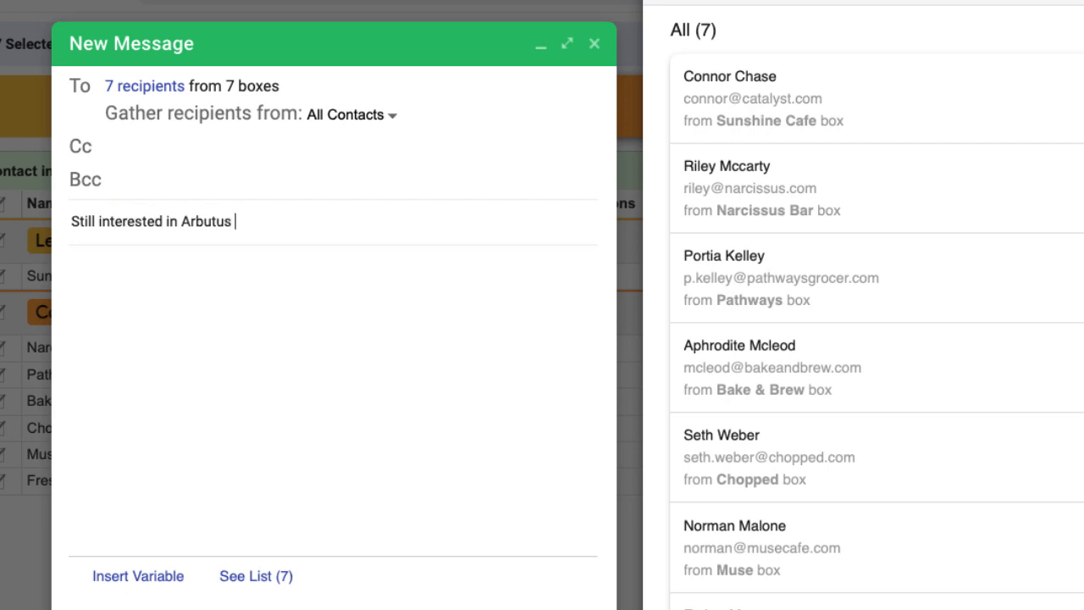
type("Coffee at")
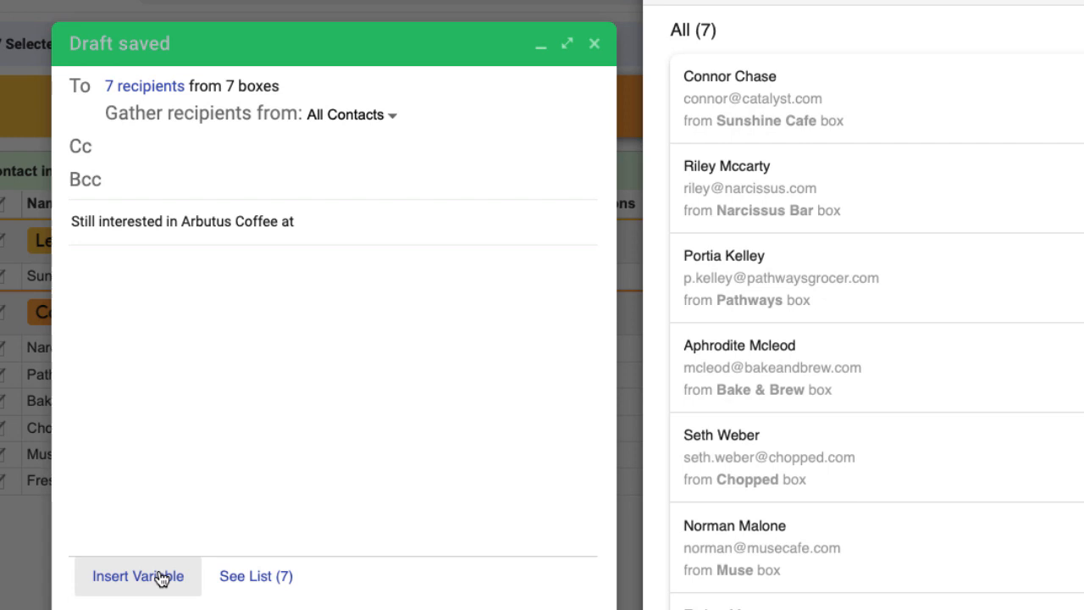
- Append the <box_Name> variable from Box Default Columns to the end of the subject
left_click(137, 576)
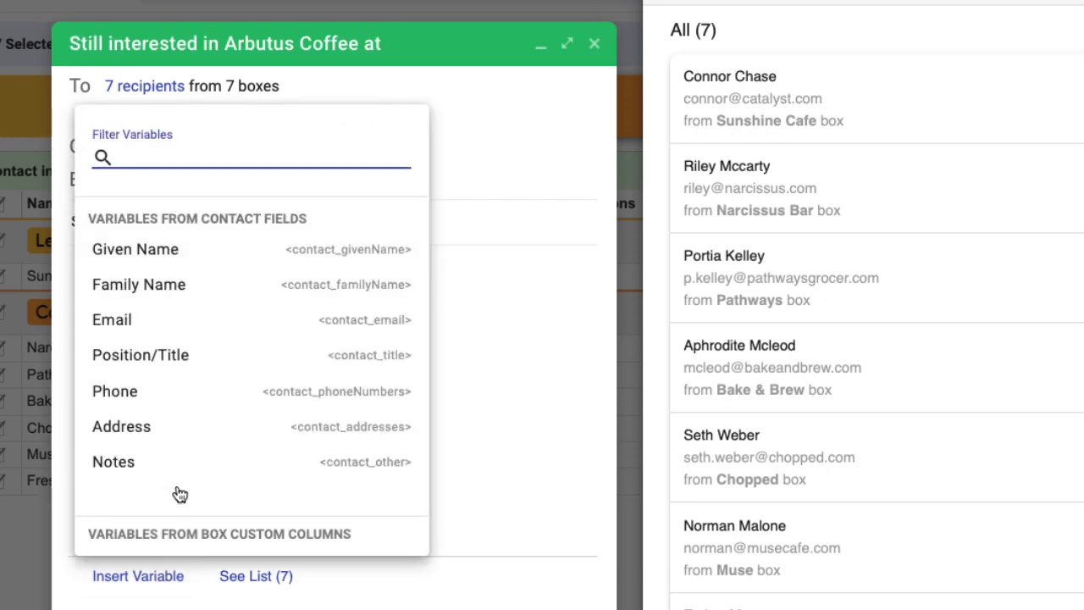
scroll("down", 3)
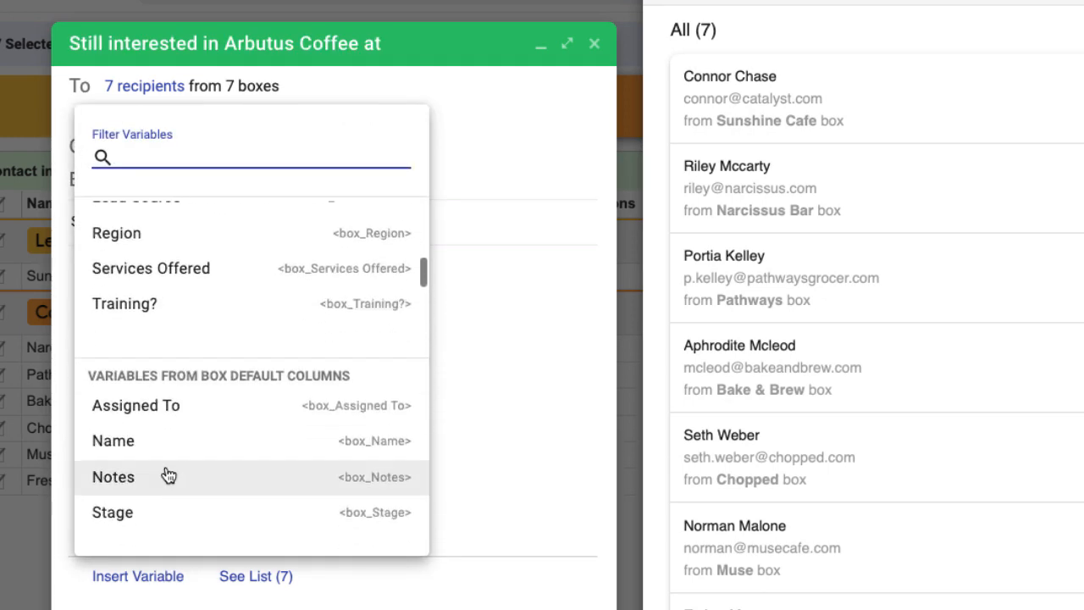
left_click(112, 441)
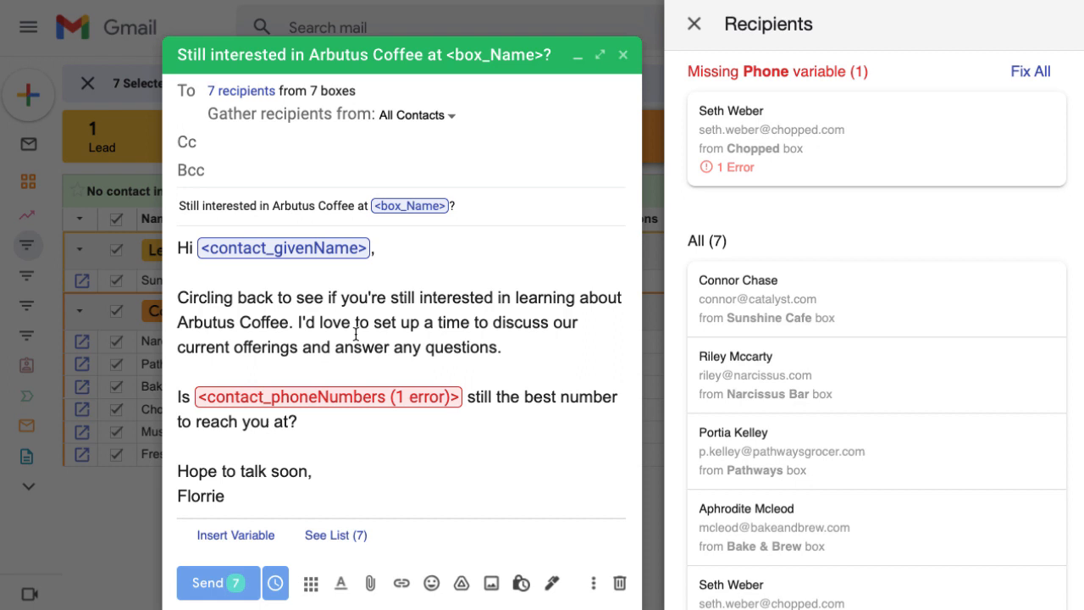
mouse_move(367, 409)
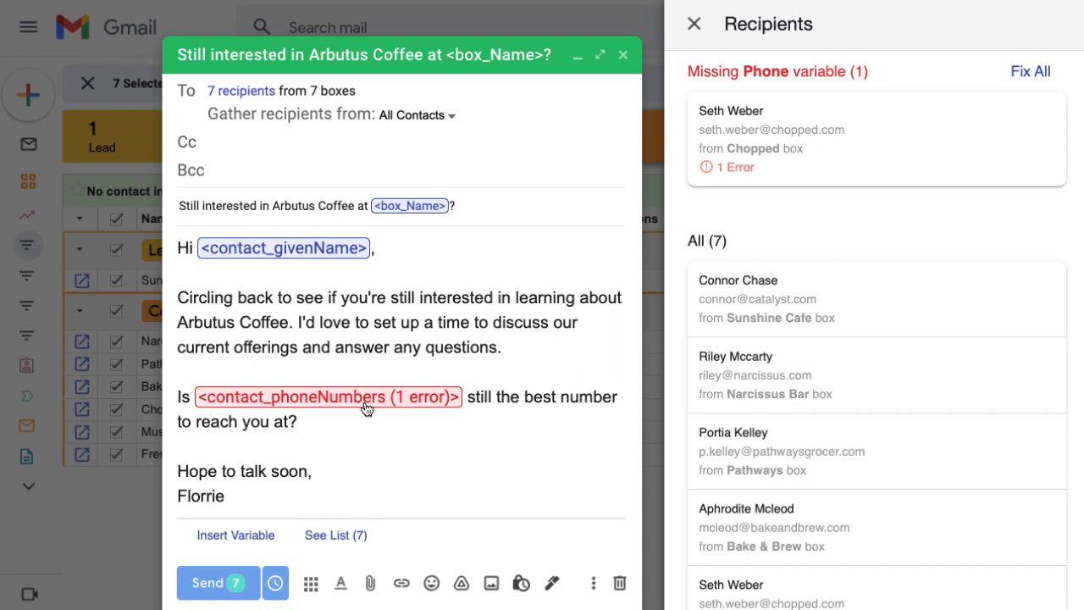
mouse_move(382, 410)
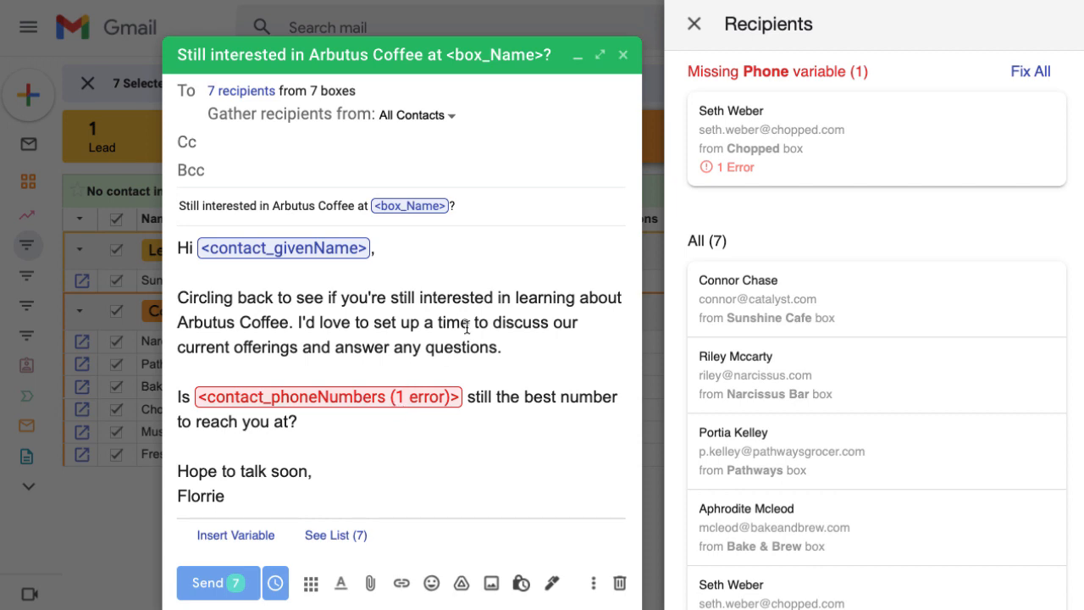
mouse_move(616, 141)
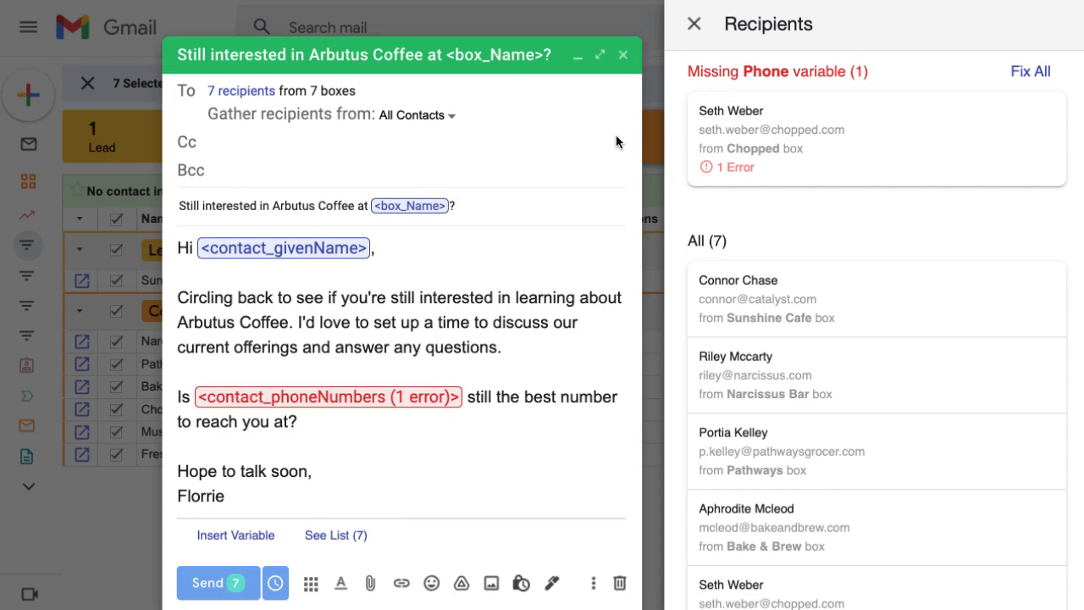
- Fix the Chopped contact's missing phone individually, entering a (592) number
left_click(328, 396)
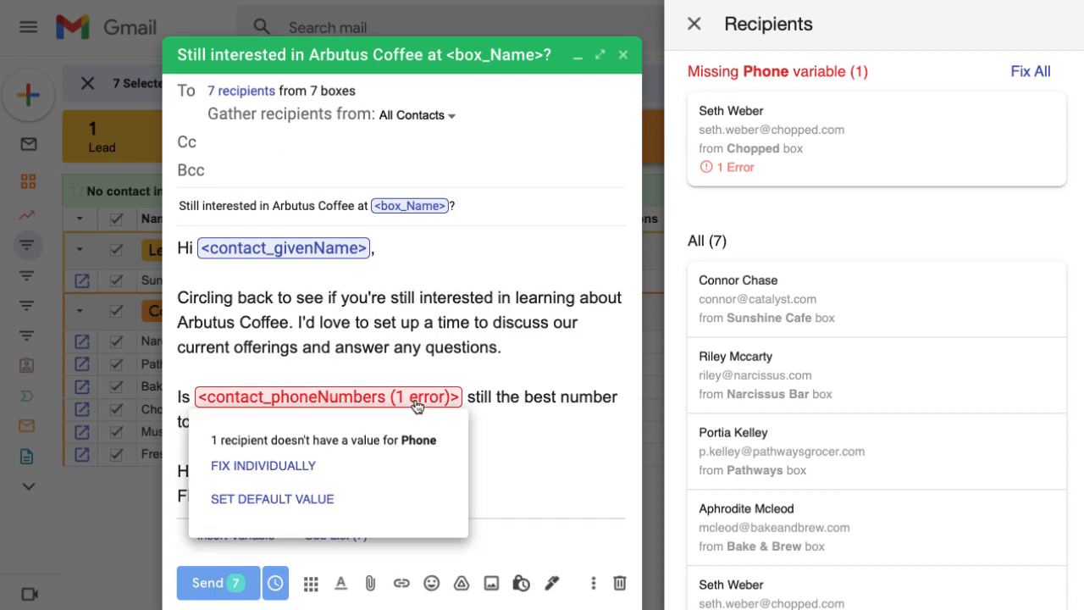
mouse_move(410, 400)
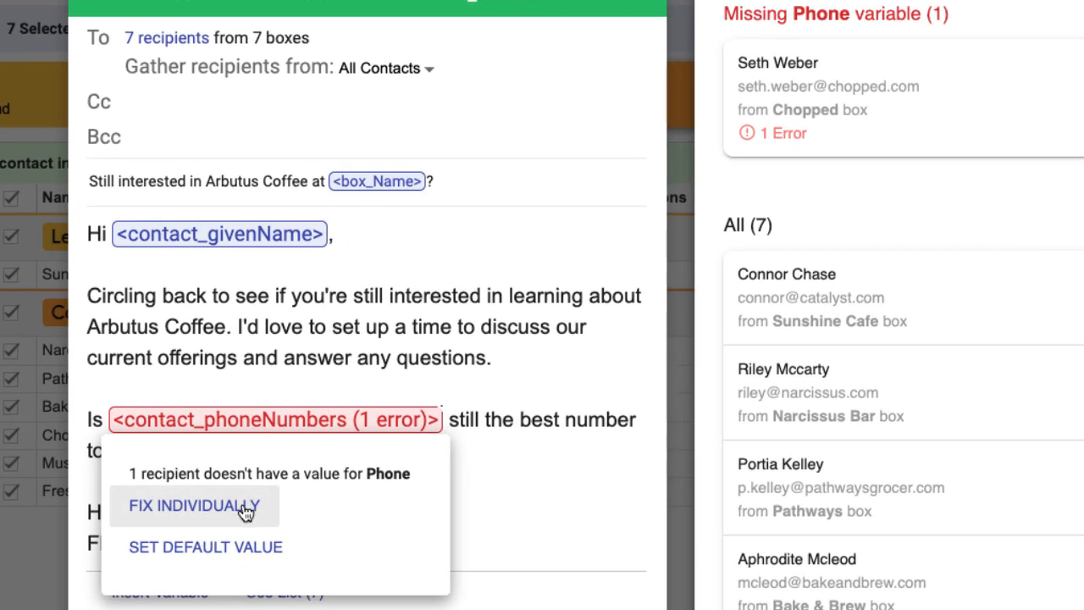
mouse_move(205, 546)
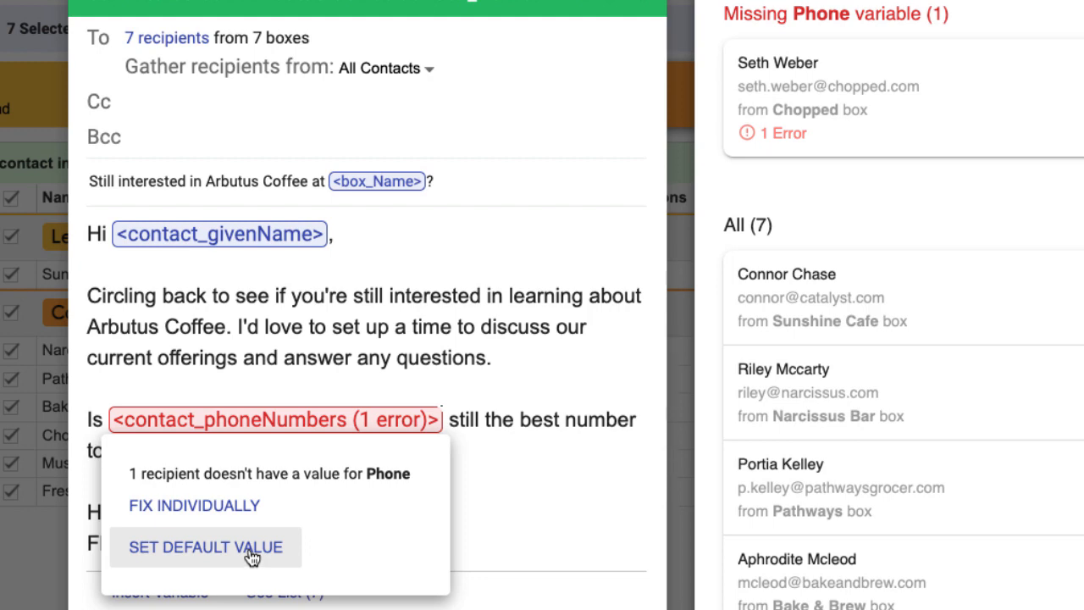
mouse_move(194, 506)
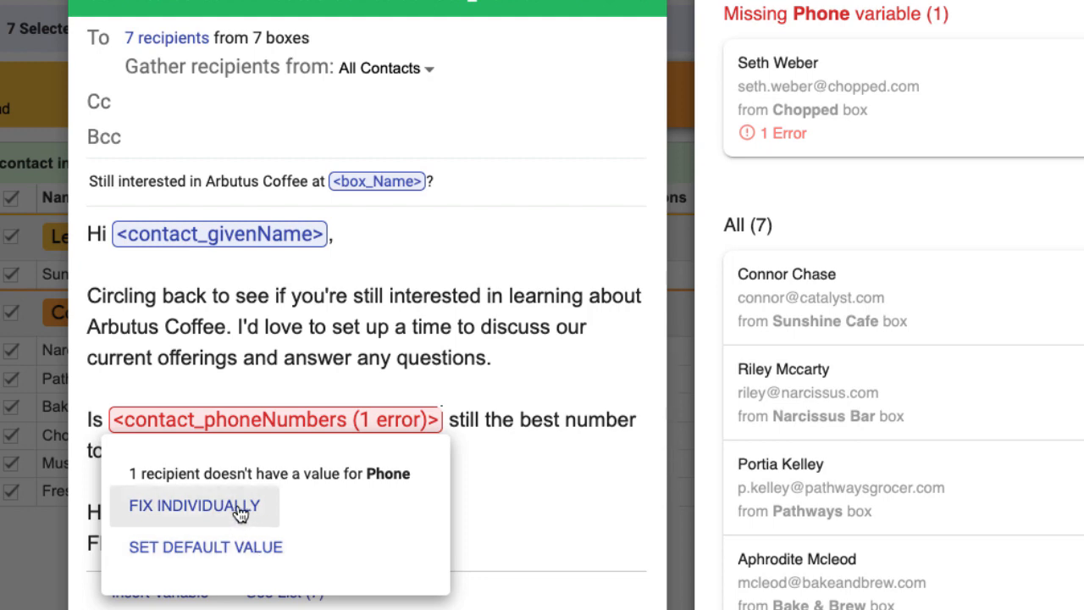
left_click(195, 506)
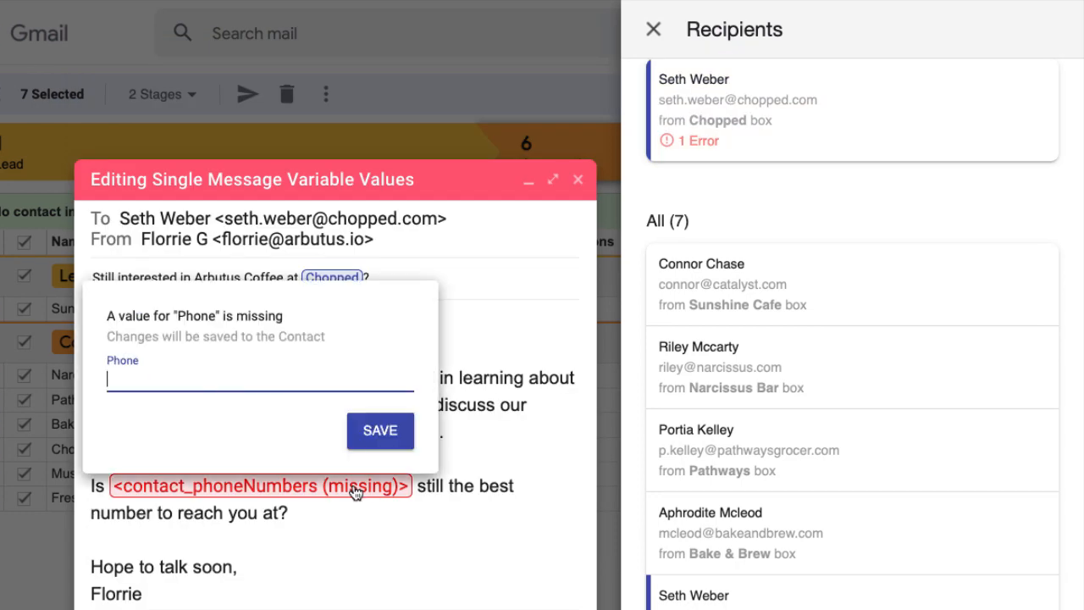
type("(592)")
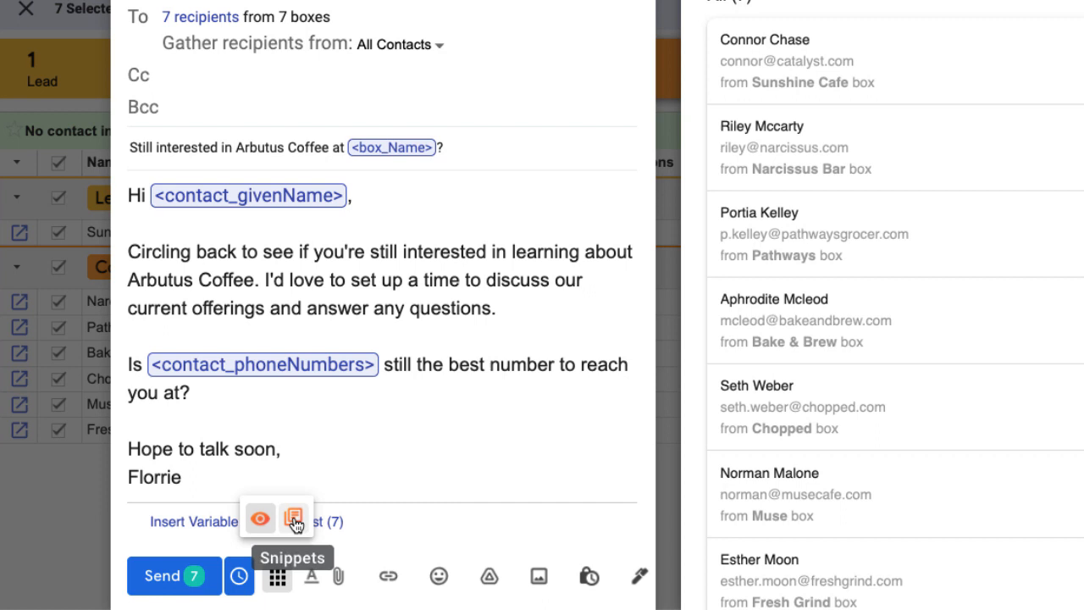
- Show the snippets menu with its Wholesale Coffee and Support groups
left_click(294, 517)
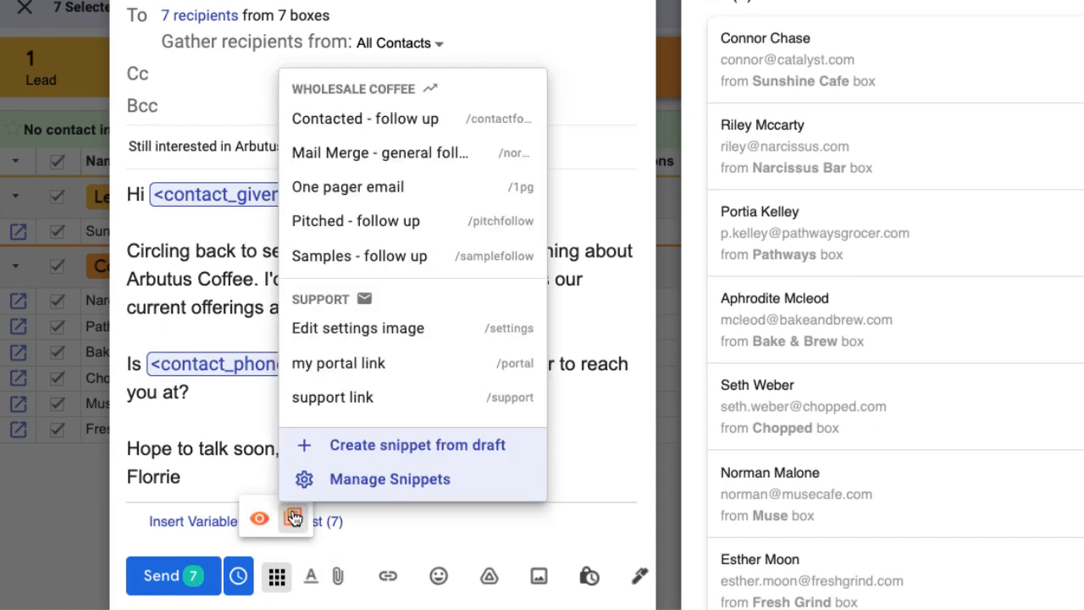
mouse_move(334, 152)
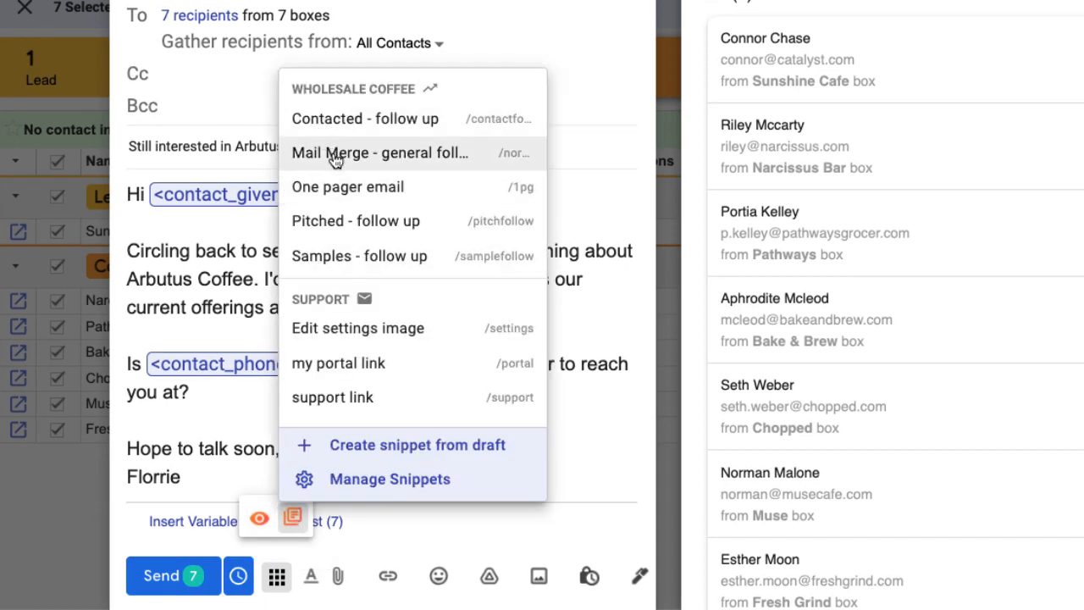
mouse_move(376, 458)
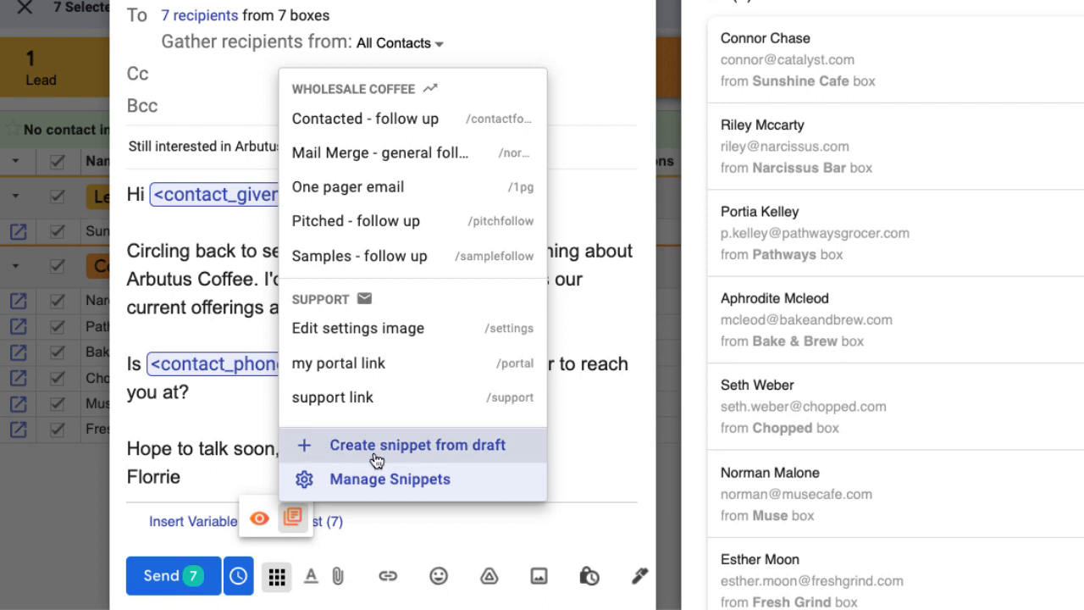
mouse_move(485, 462)
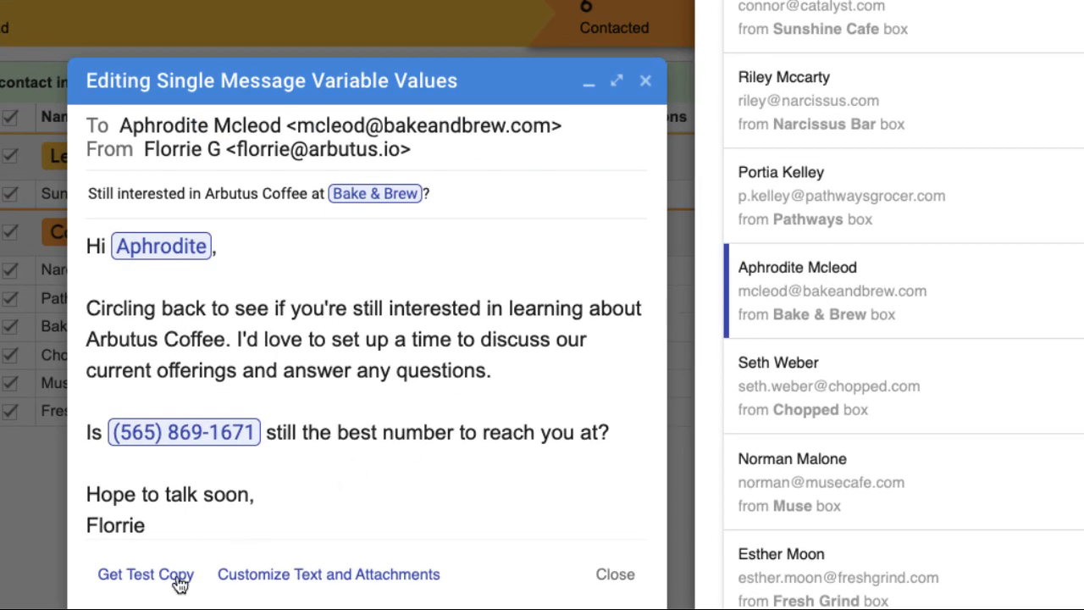
- Get a test copy of the Bake & Brew preview message
left_click(145, 574)
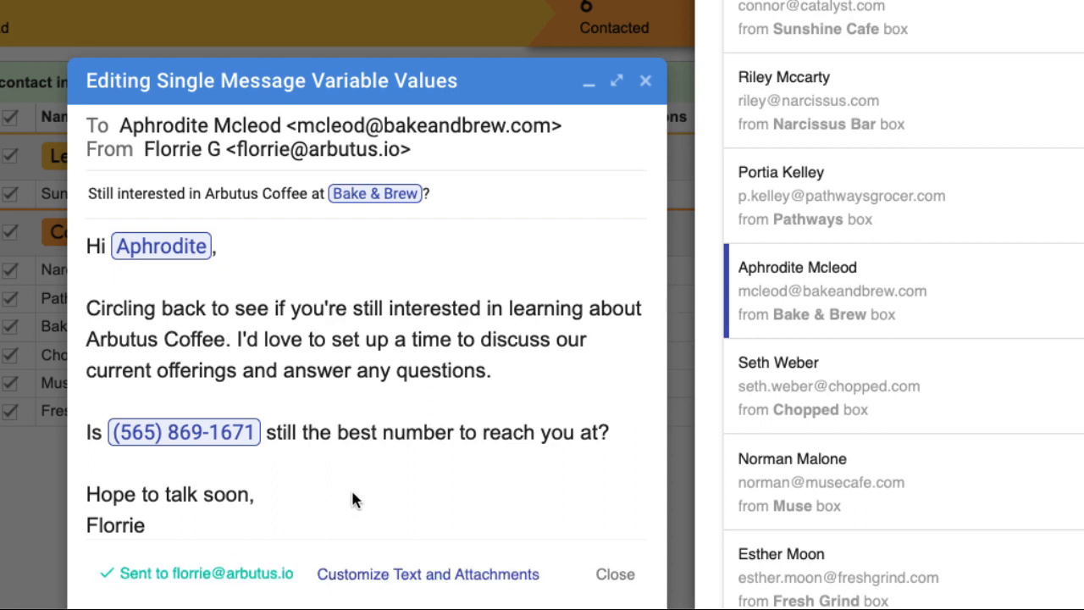
mouse_move(348, 498)
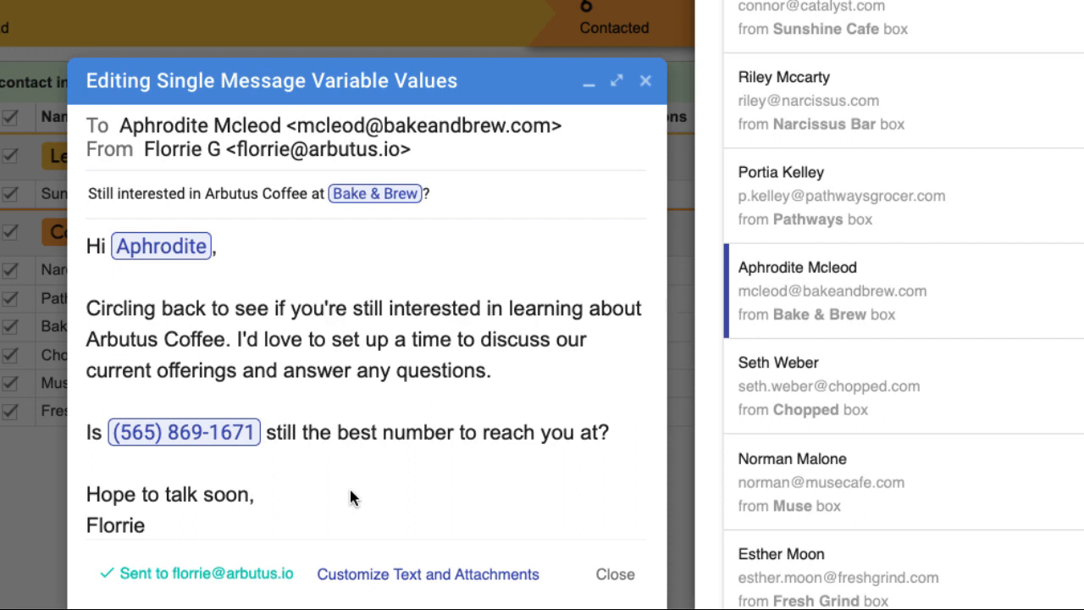
mouse_move(415, 542)
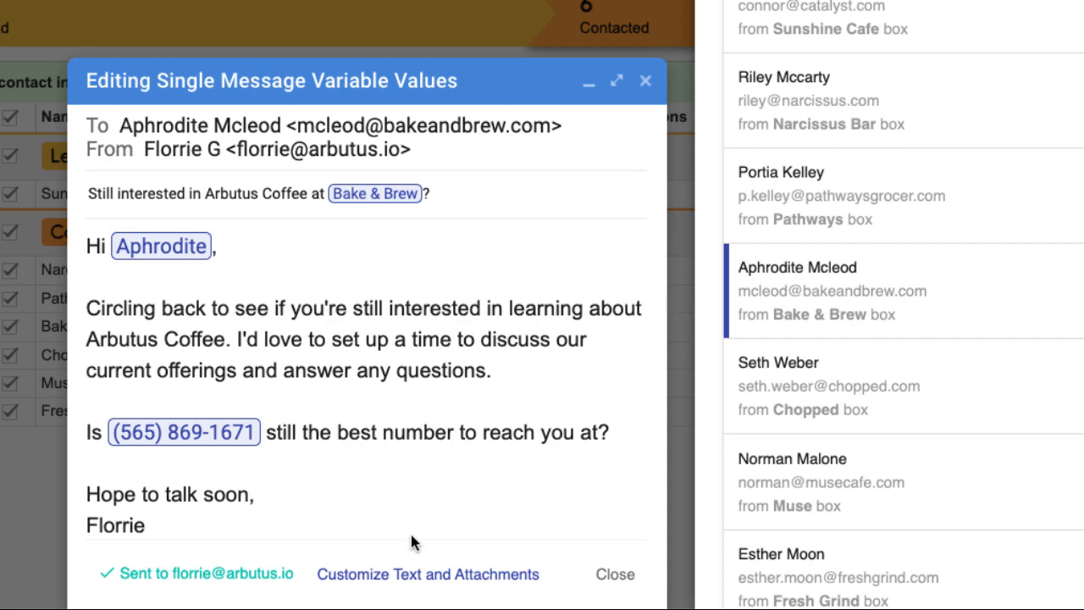
mouse_move(410, 582)
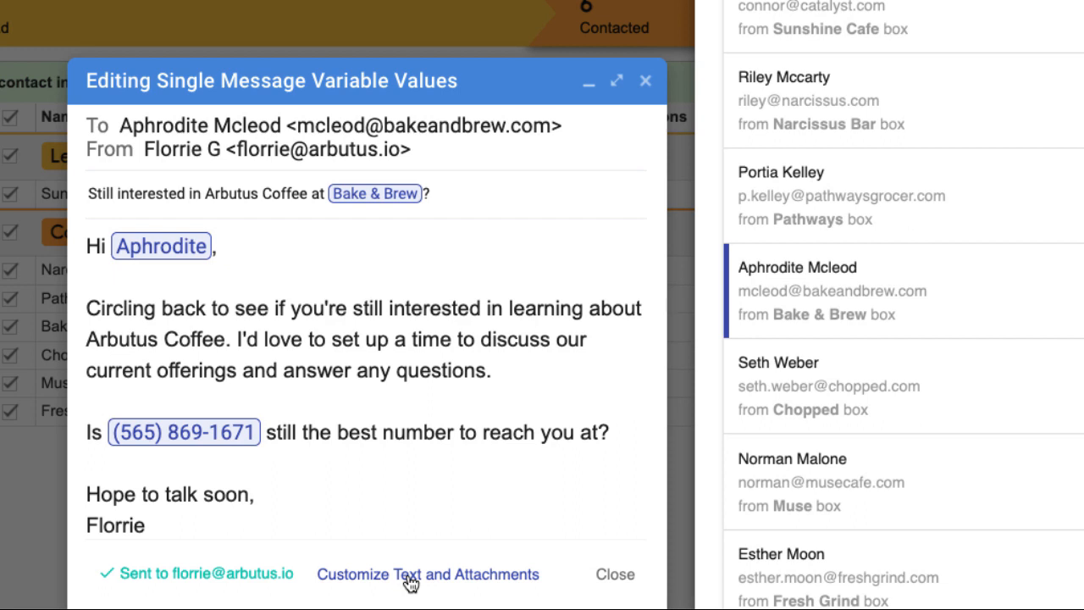
- Customize Bake & Brew's message and confirm splitting Aphrodite Mcleod into her own draft
left_click(427, 574)
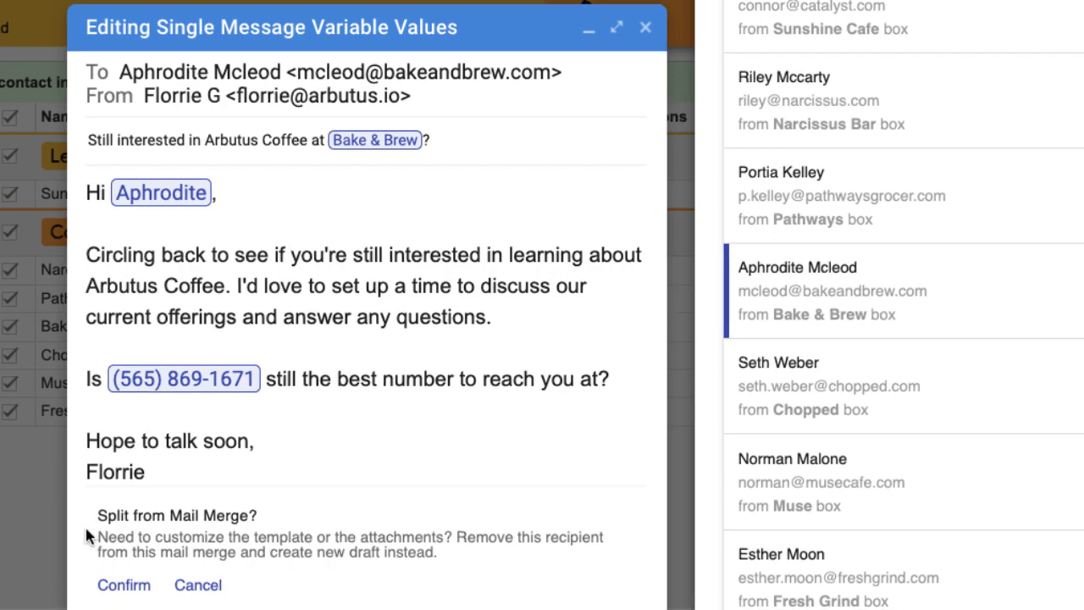
left_click(124, 584)
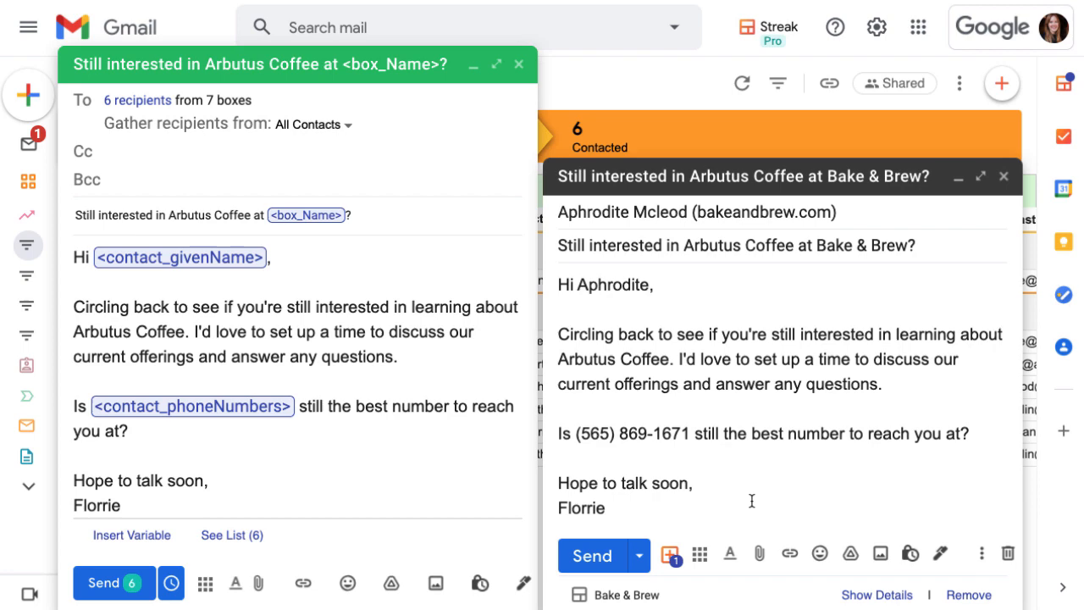
mouse_move(231, 535)
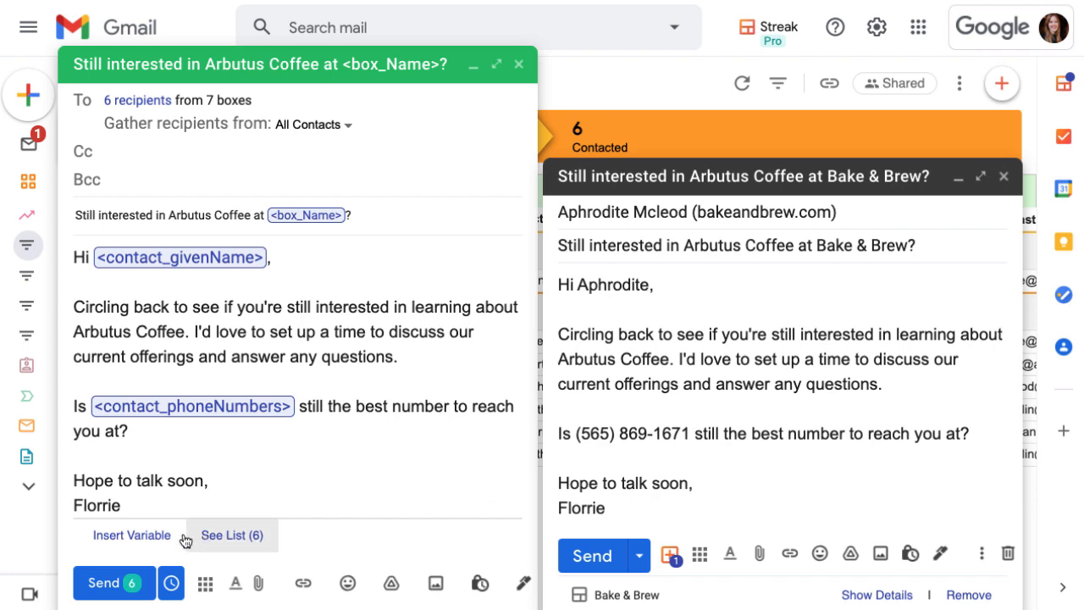
left_click(231, 535)
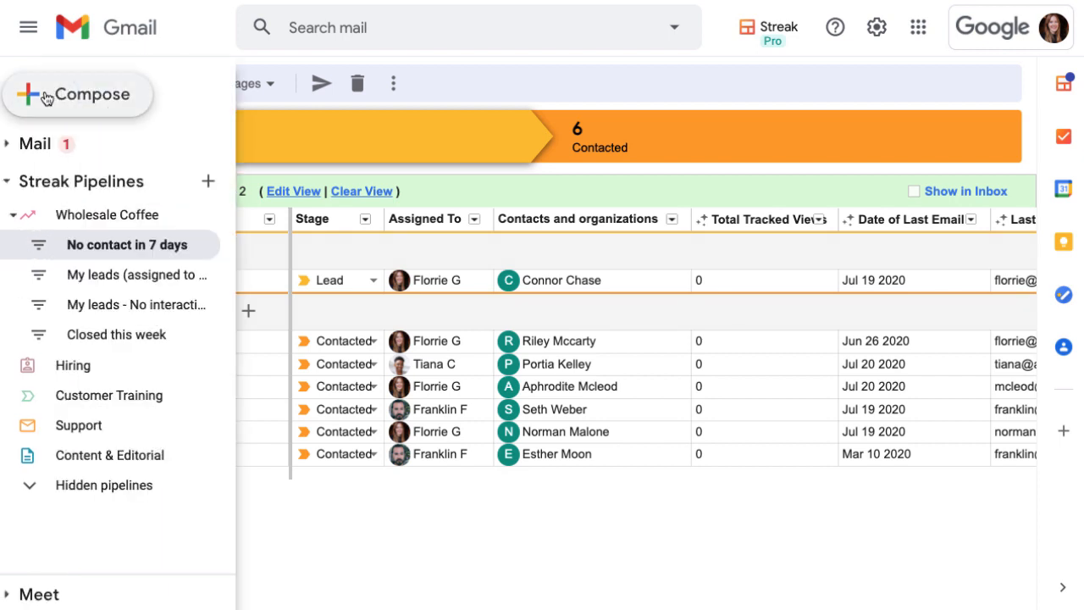
- Compose a new message and load nine mail merge recipients via Upload CSV
left_click(77, 94)
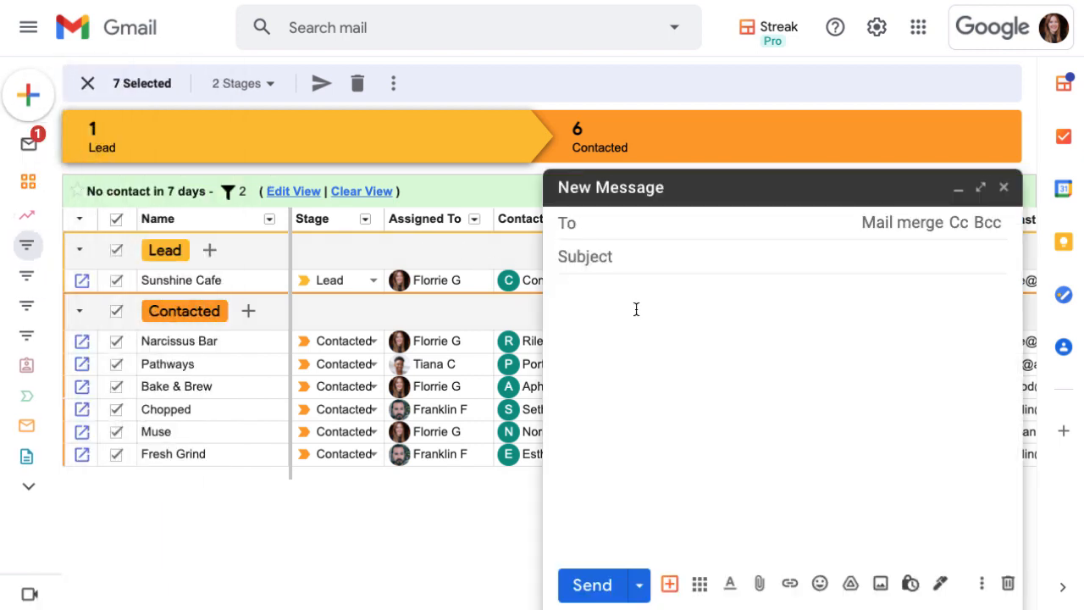
mouse_move(901, 222)
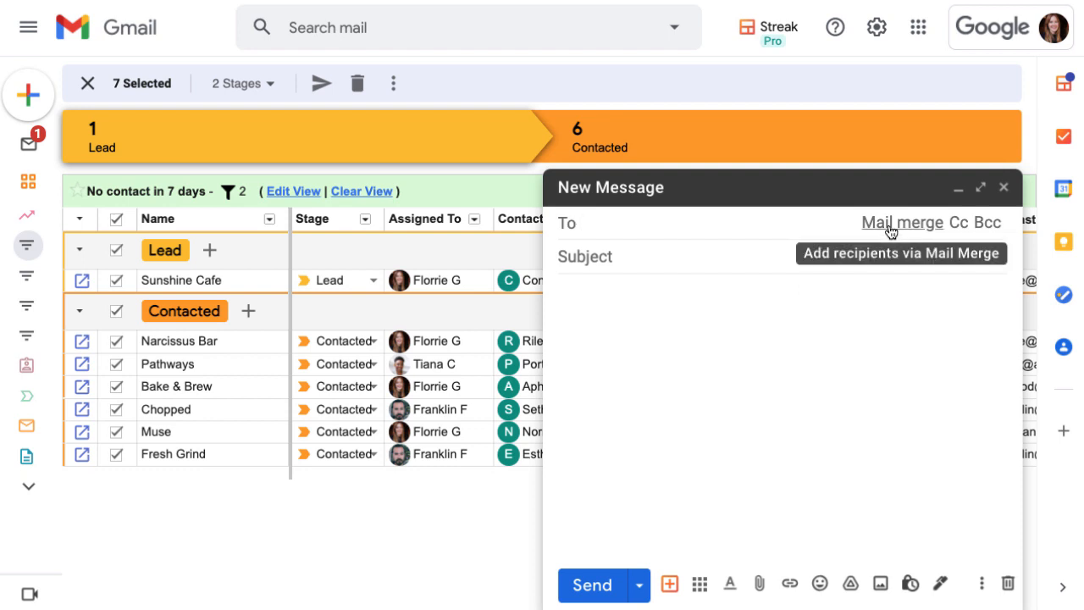
left_click(901, 222)
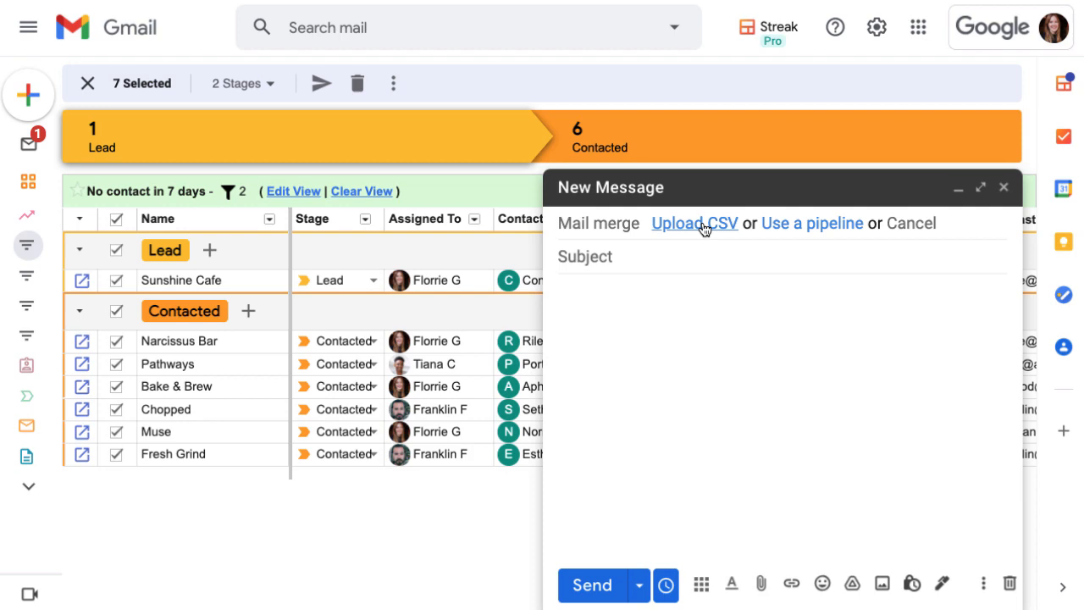
left_click(694, 223)
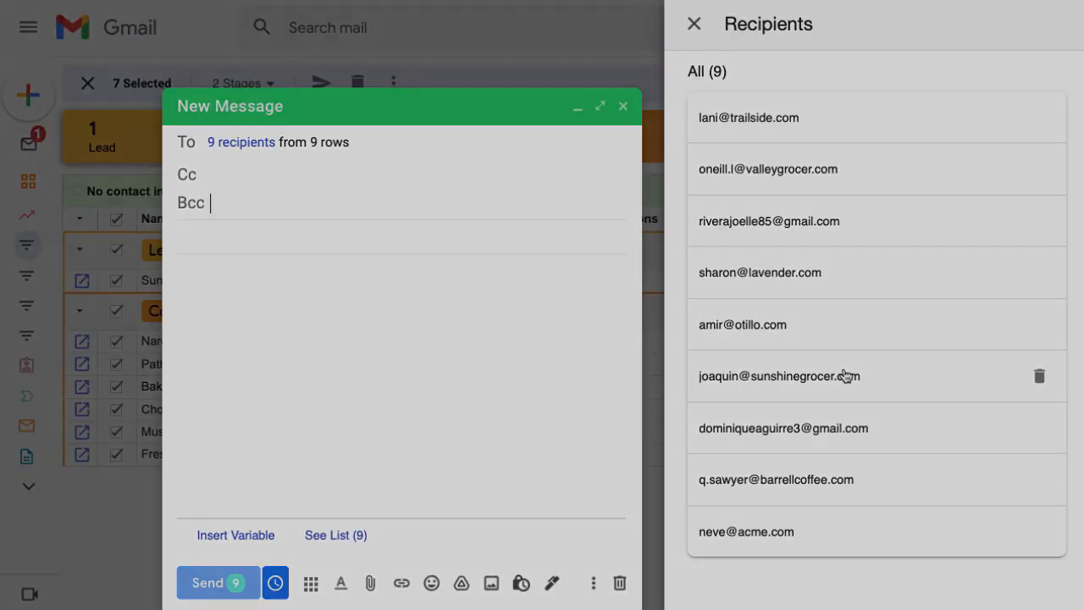
- Review the CSV variables available in the merge draft, then discard the nine-recipient draft
left_click(335, 534)
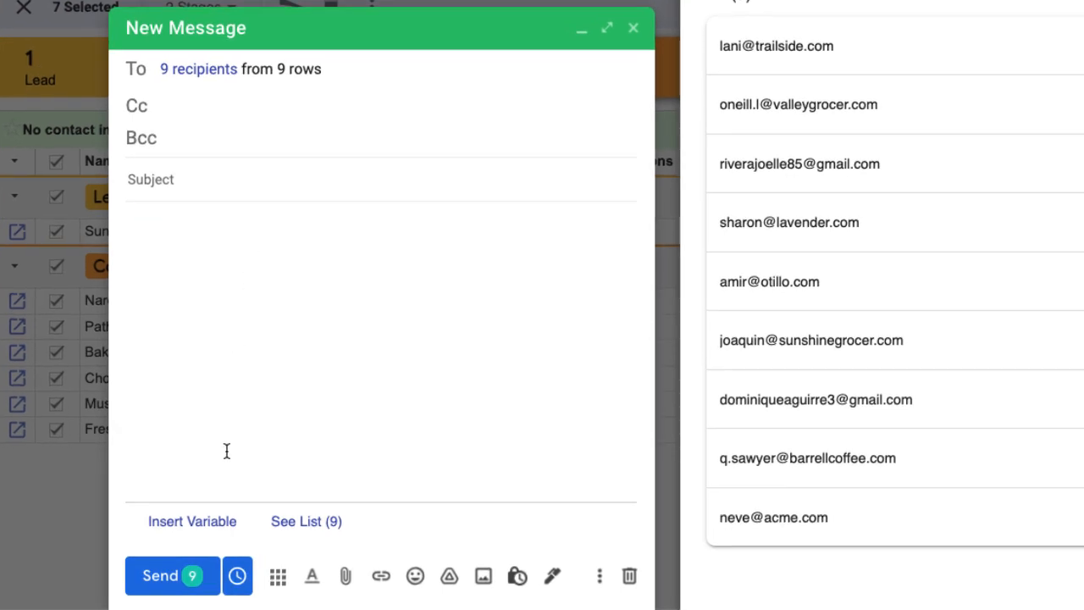
left_click(193, 520)
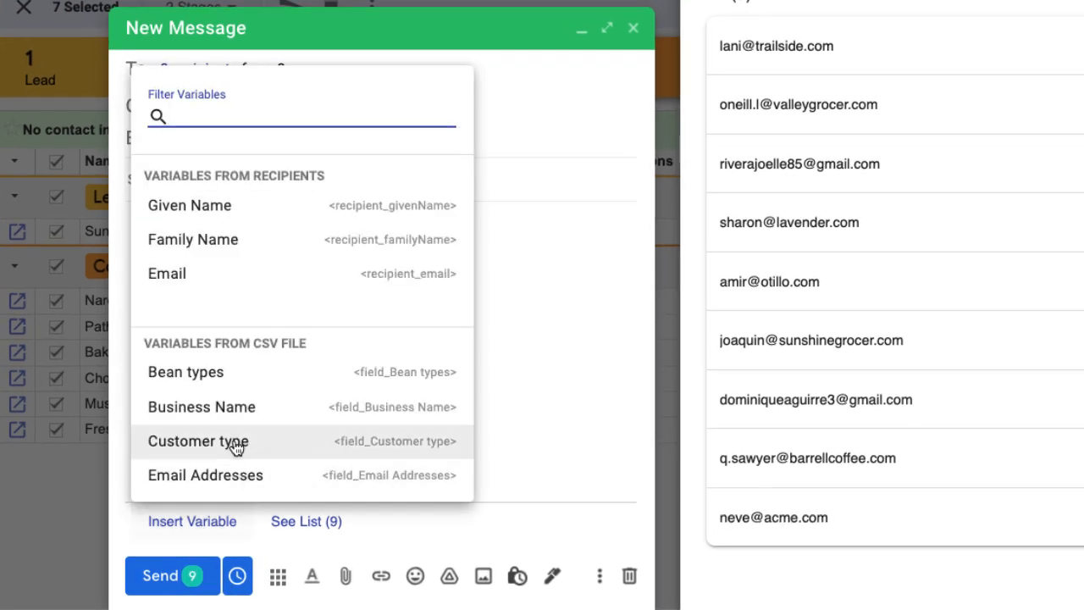
scroll("down", 3)
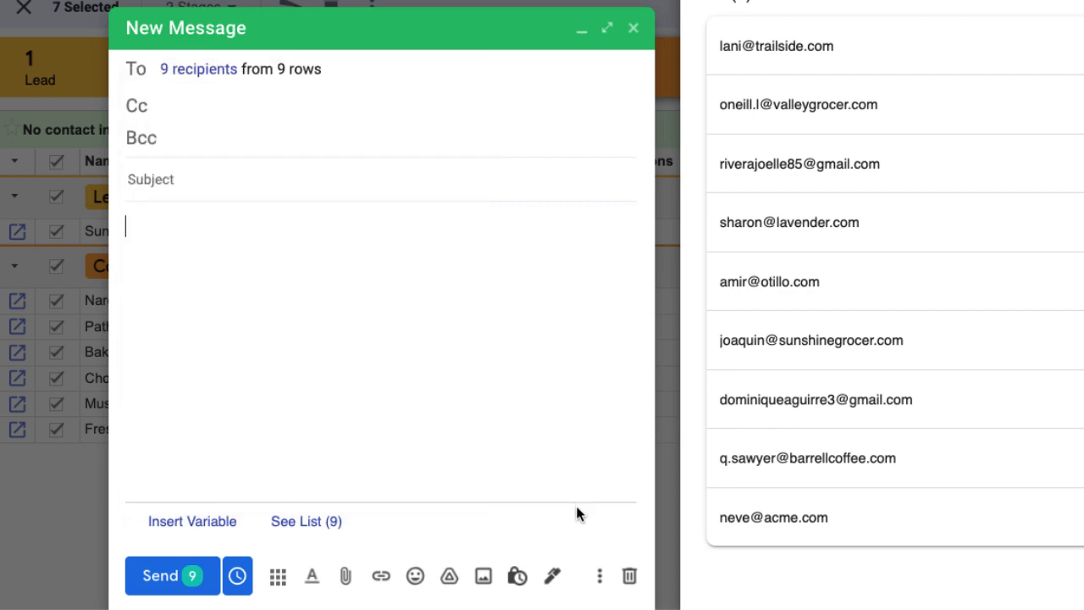
left_click(632, 28)
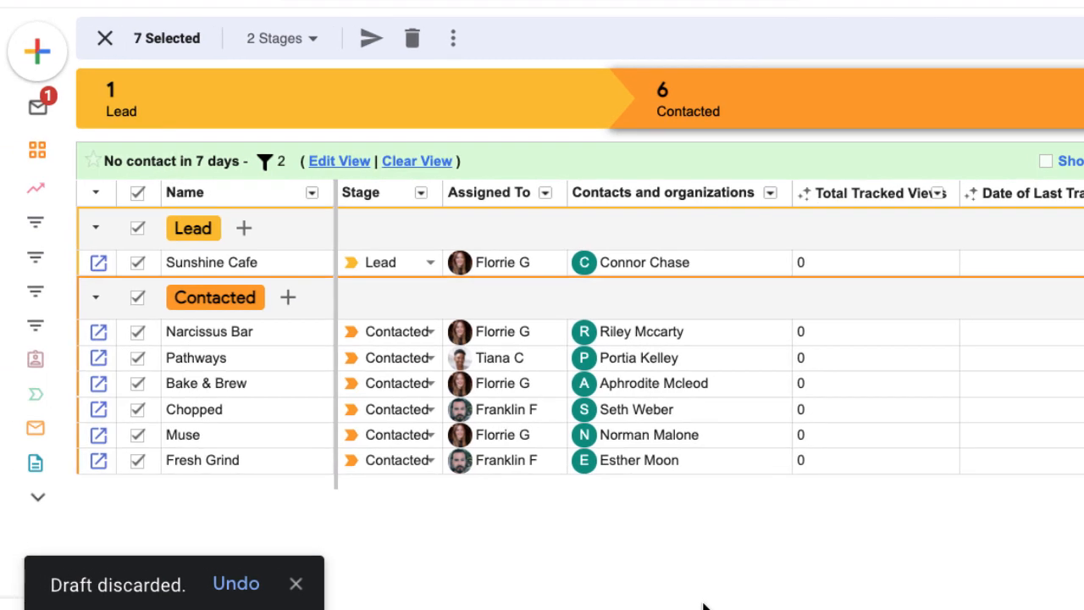
mouse_move(688, 604)
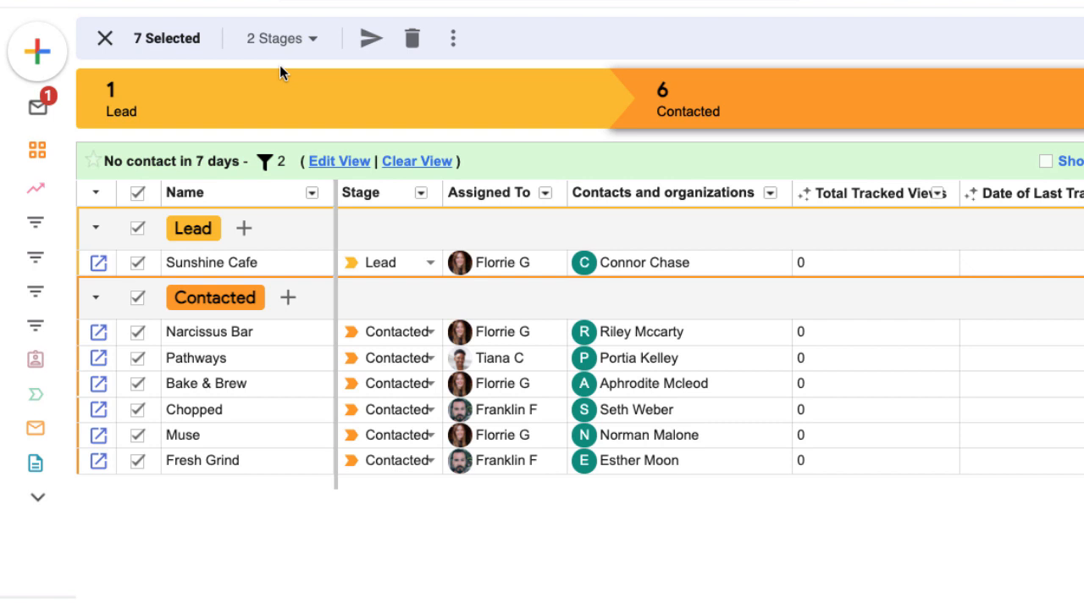
- Move the seven selected Wholesale Coffee boxes to the Follow up stage
left_click(280, 38)
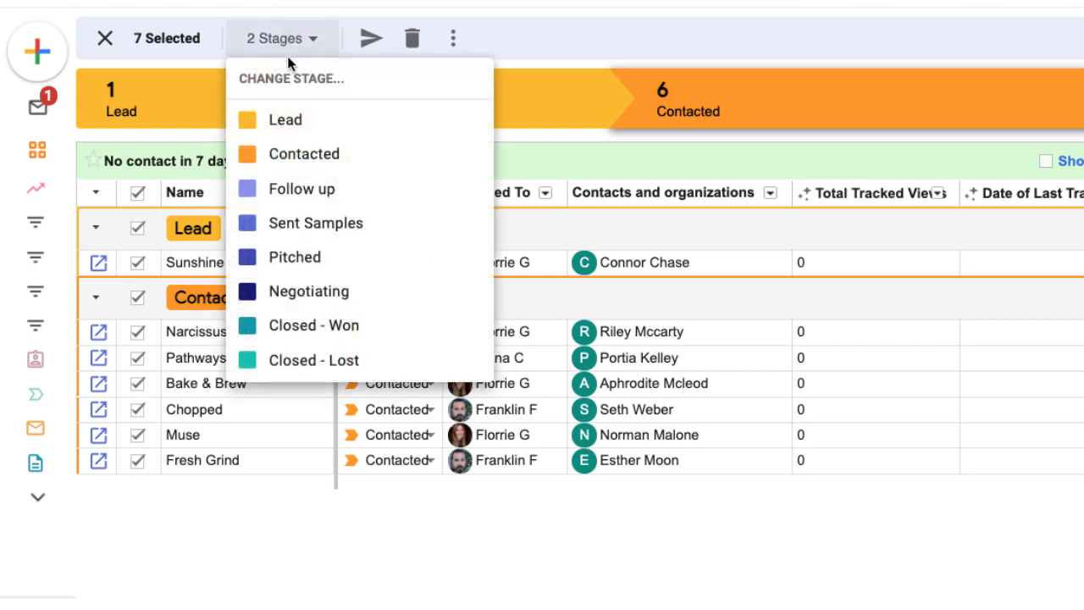
left_click(302, 188)
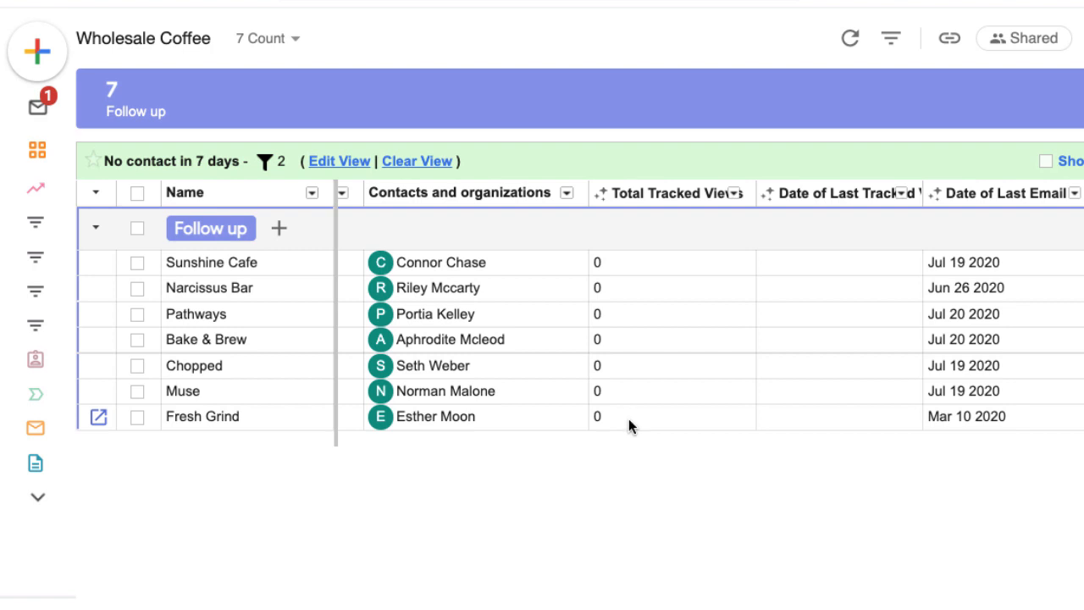
mouse_move(606, 465)
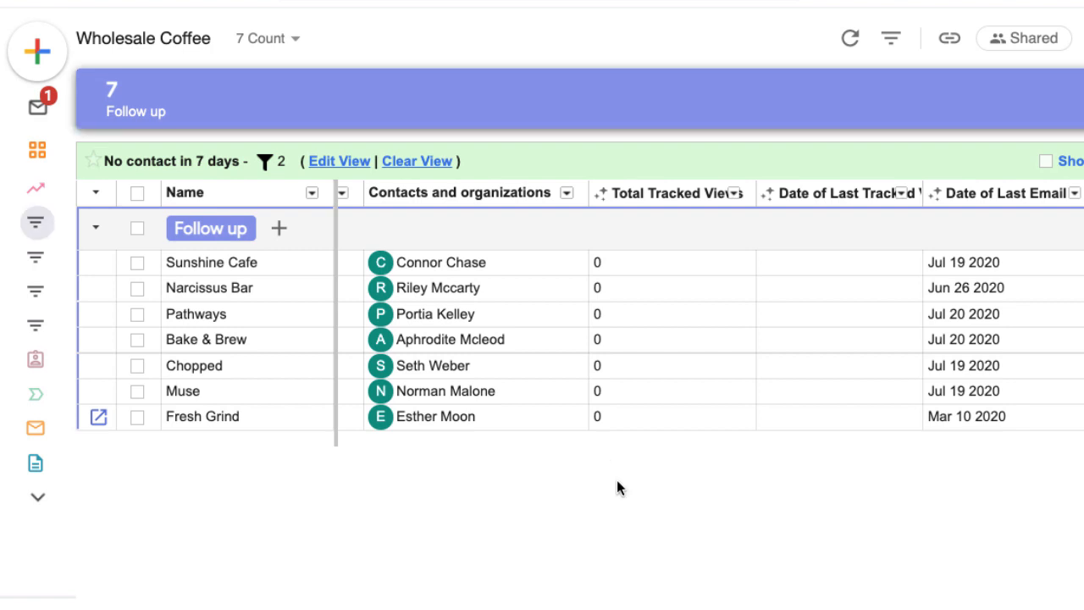
mouse_move(622, 487)
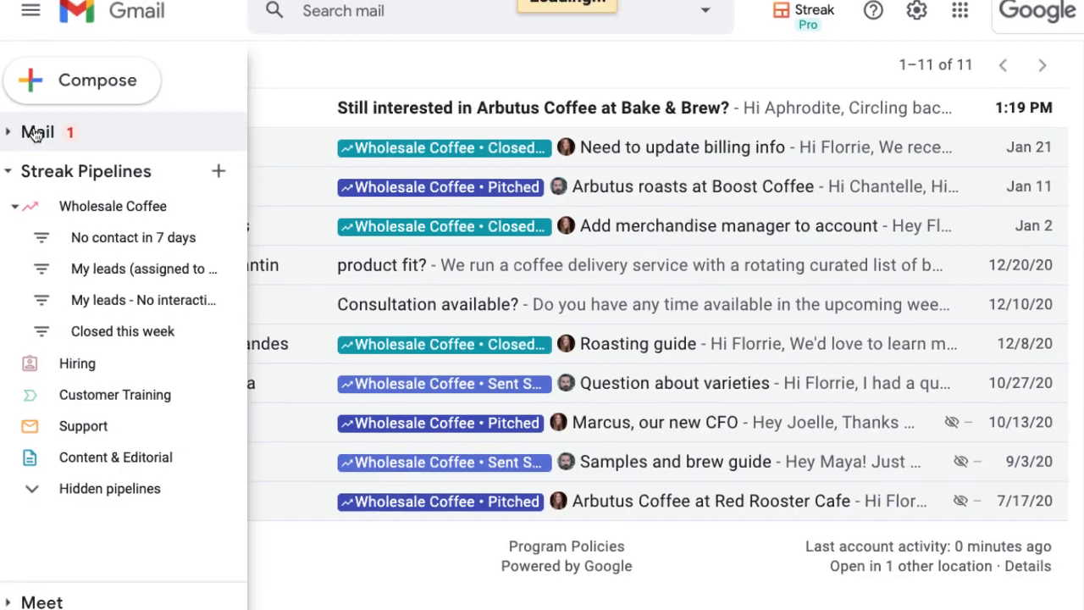
- Go to Mail and scroll to find the 'Still interested in Arbutus Coffee at Bake & Brew?' test email
left_click(533, 107)
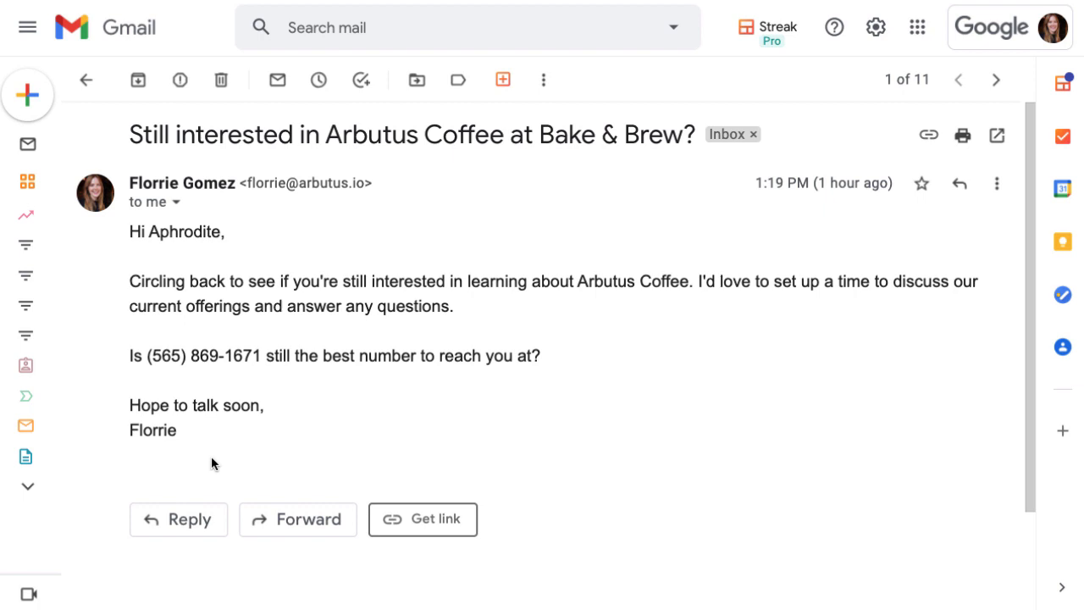
scroll("down", 3)
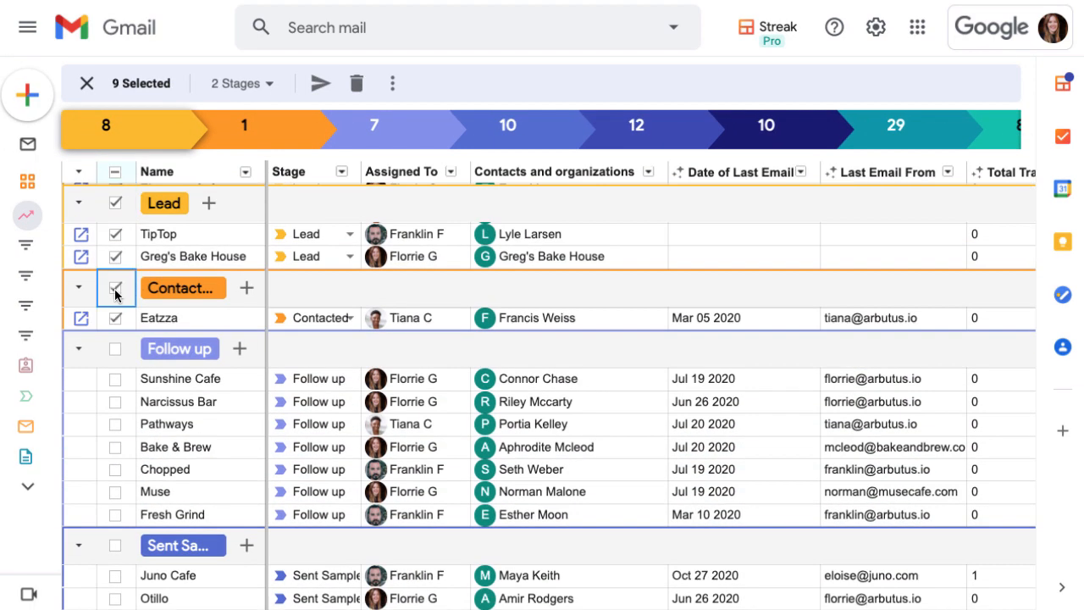
- Tick the group checkbox to add more pipeline boxes to the selection
left_click(320, 83)
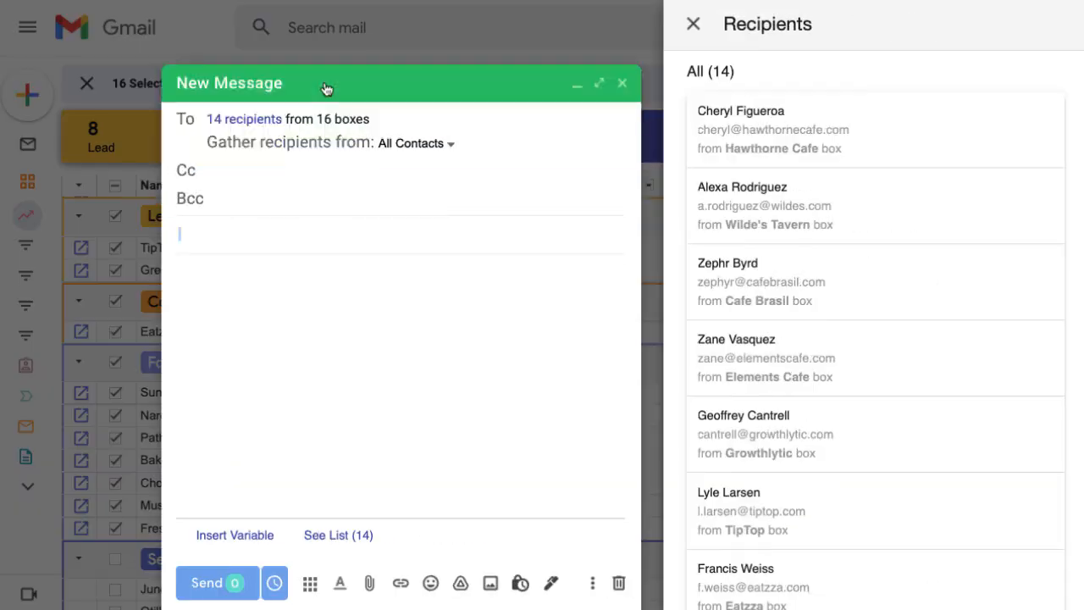